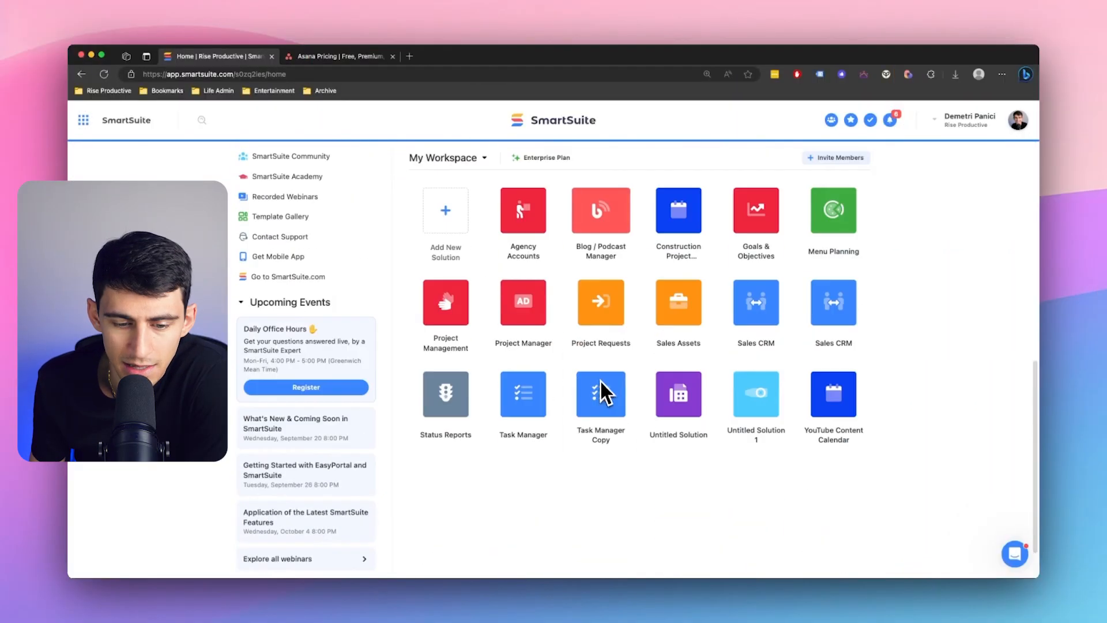
- In Task Manager's Product Financial Analysis, add a subtask named 'new task'
{"action": "left_click", "coordinate": [601, 395]}
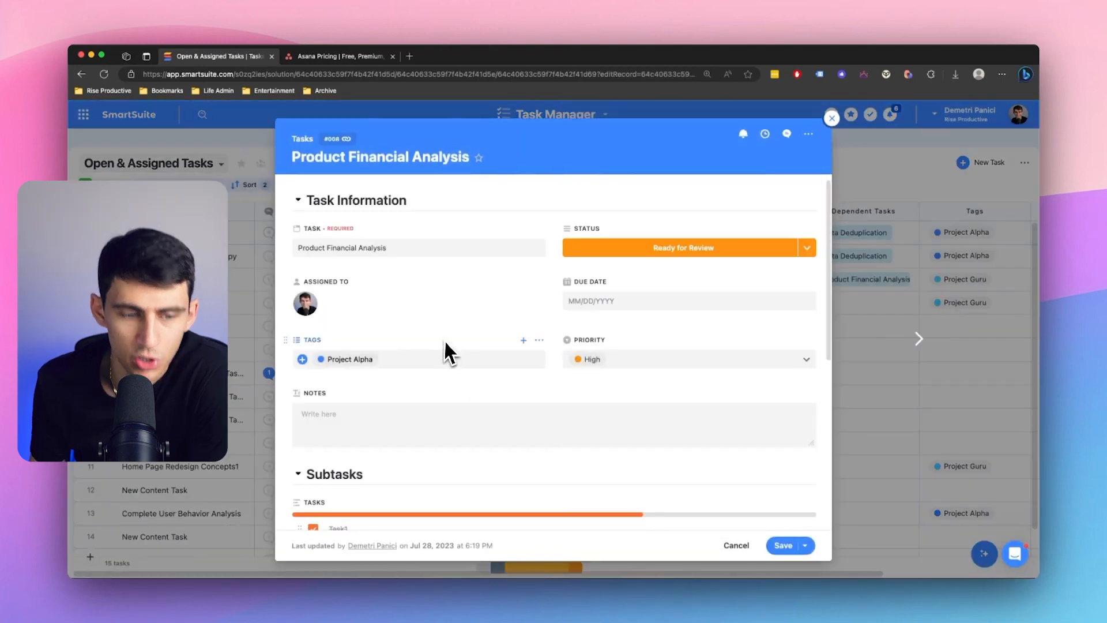
{"action": "mouse_move", "coordinate": [466, 275]}
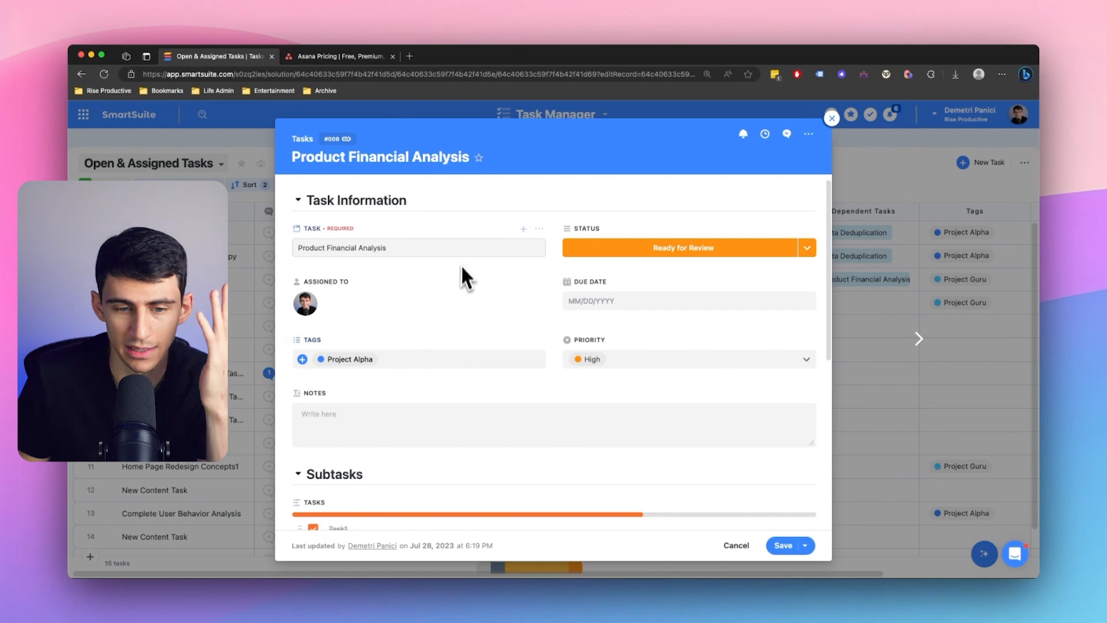
{"action": "scroll", "scroll_direction": "down", "scroll_amount": 3}
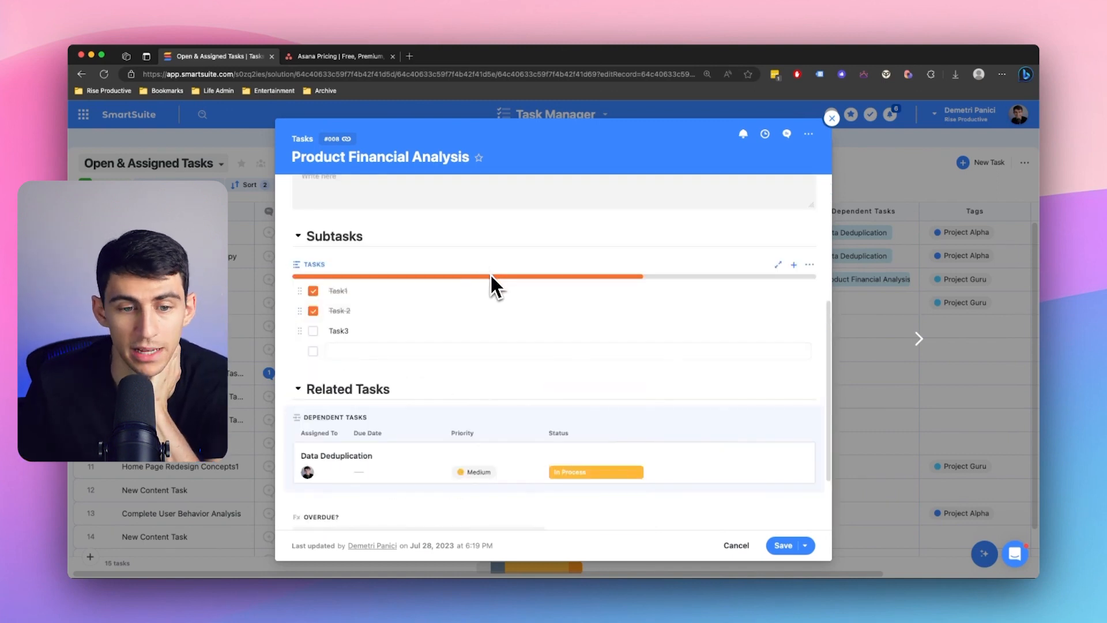
{"action": "type", "text": "new task"}
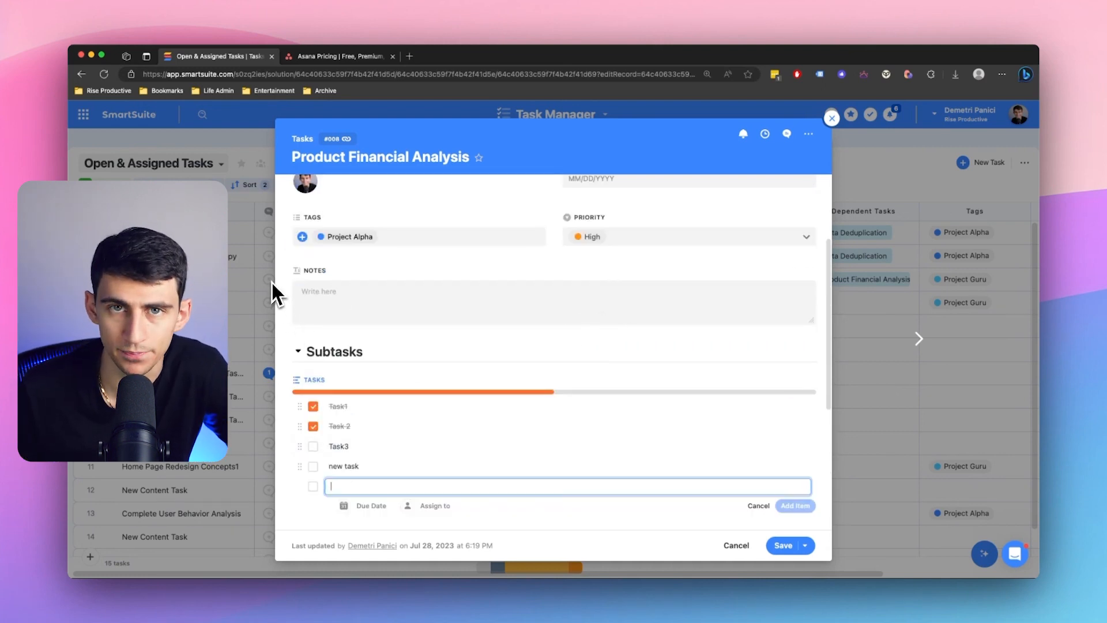
- Give the new subtask a September 14 due date and try closing the record
{"action": "scroll", "scroll_direction": "down", "scroll_amount": 3}
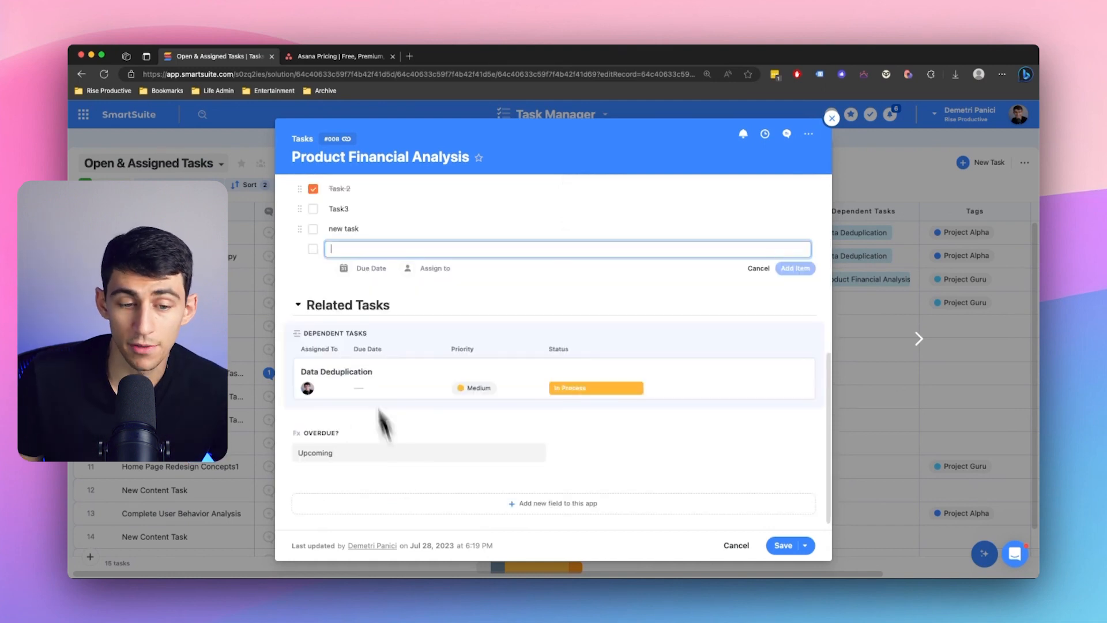
{"action": "left_click", "coordinate": [371, 268]}
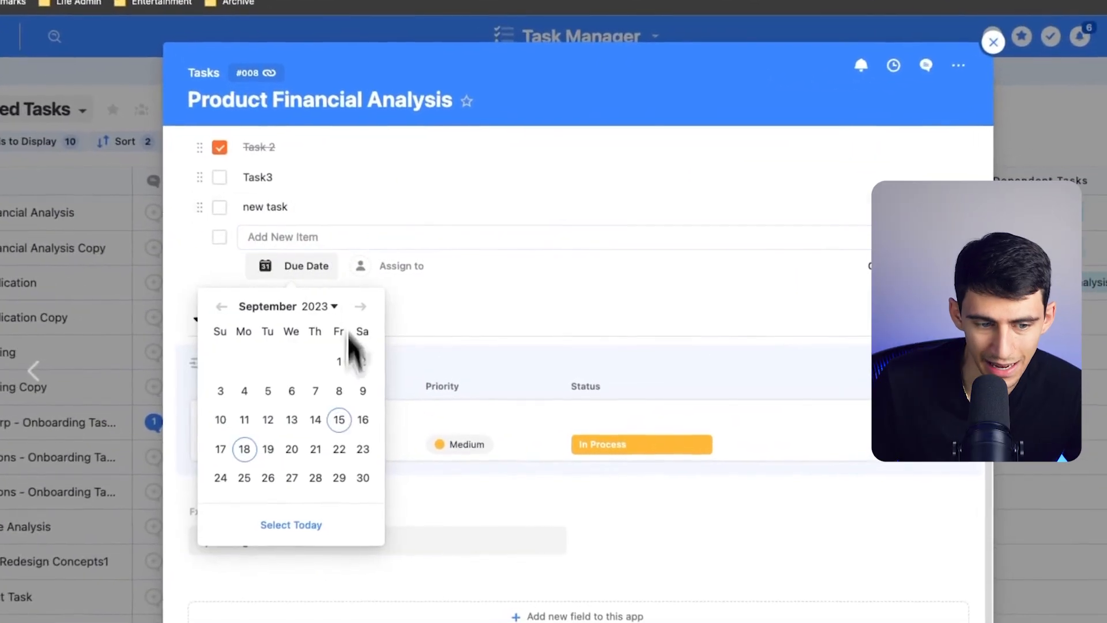
{"action": "left_click", "coordinate": [355, 266]}
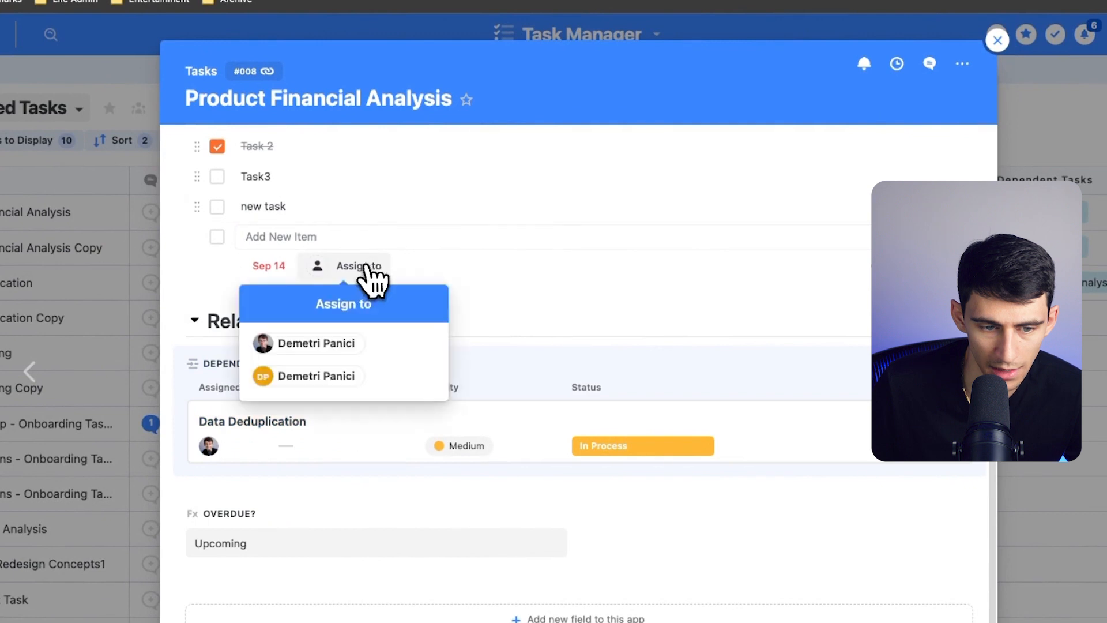
{"action": "left_click", "coordinate": [997, 39]}
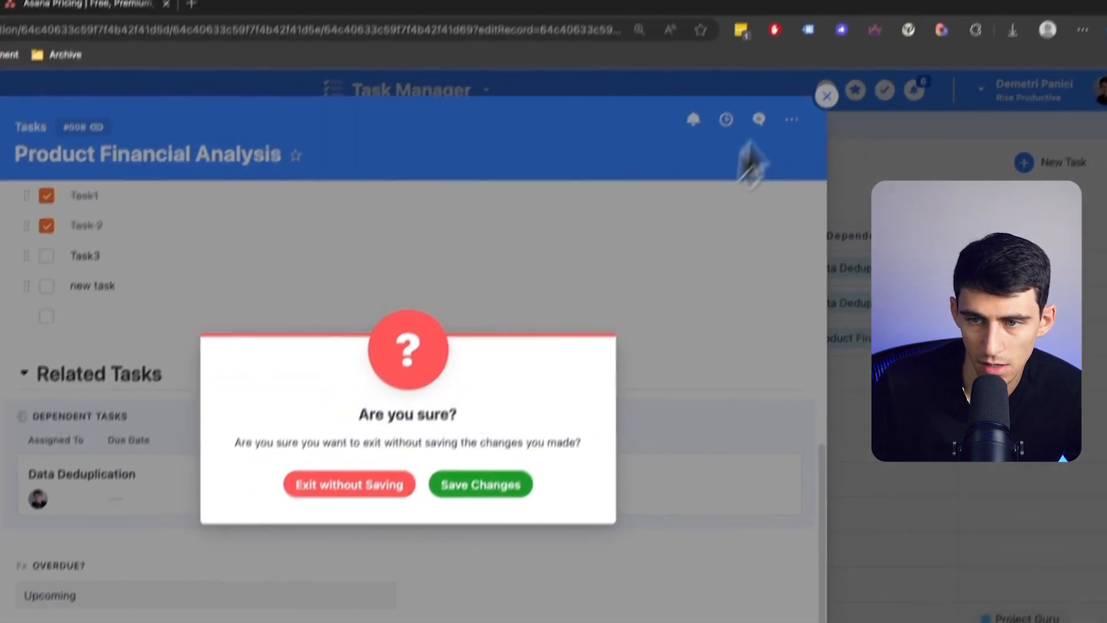
- Exit the task without saving and look at the Grid View dropdown's view types
{"action": "left_click", "coordinate": [481, 485]}
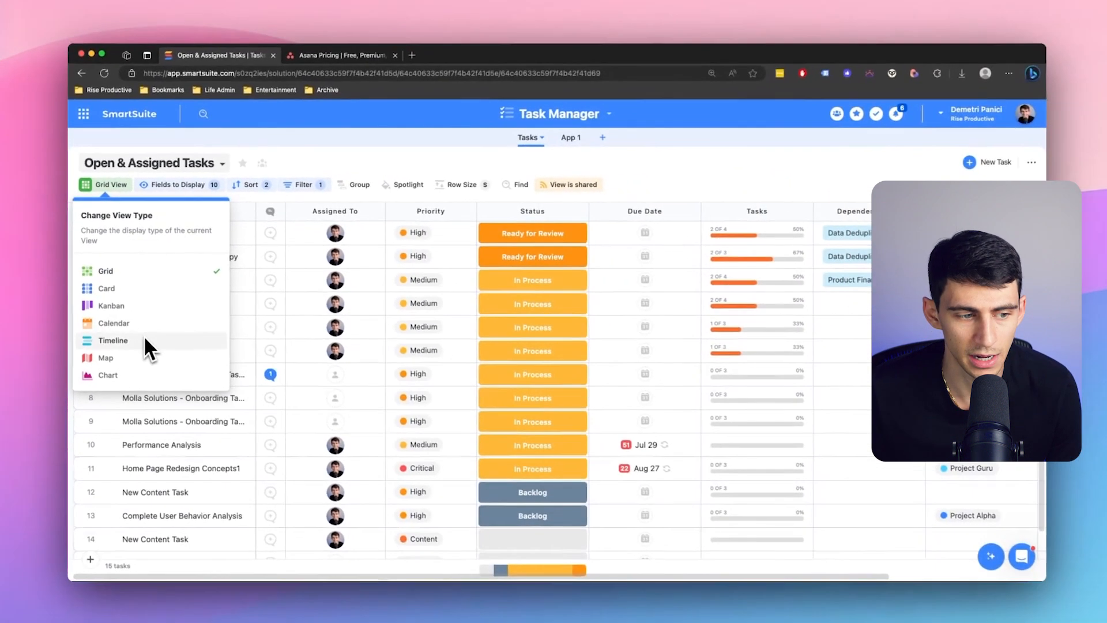
{"action": "left_click", "coordinate": [341, 55]}
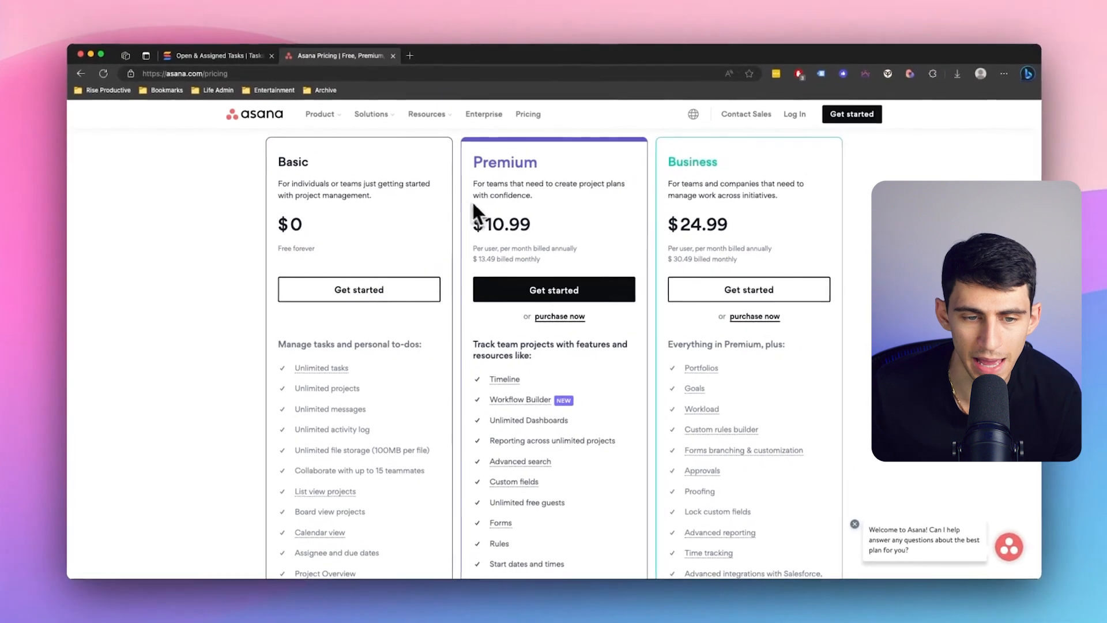
- Scroll through Asana's Basic, Premium and Business plan feature lists
{"action": "scroll", "scroll_direction": "down", "scroll_amount": 3}
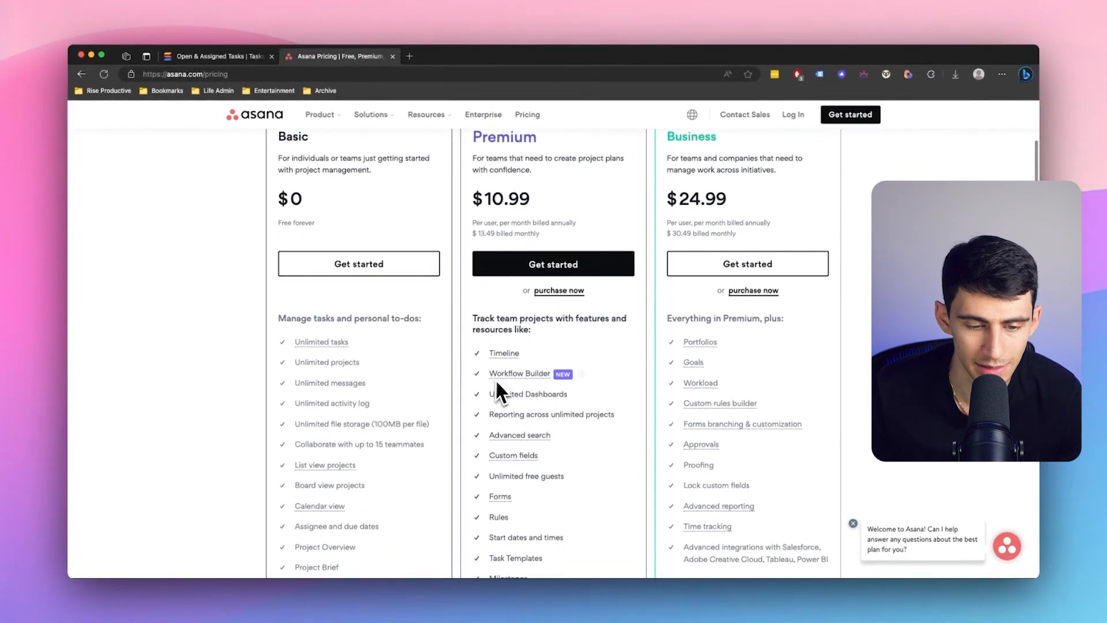
{"action": "scroll", "scroll_direction": "down", "scroll_amount": 3}
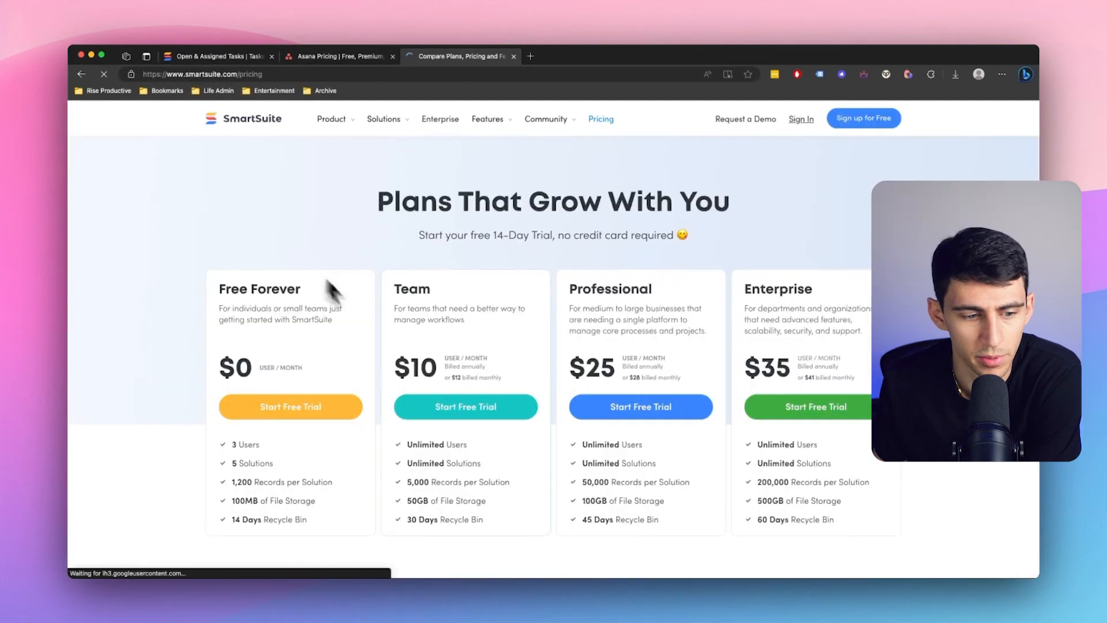
- Compare SmartSuite's Free, Team, Professional and Enterprise plans table against Asana's pricing
{"action": "scroll", "scroll_direction": "down", "scroll_amount": 3}
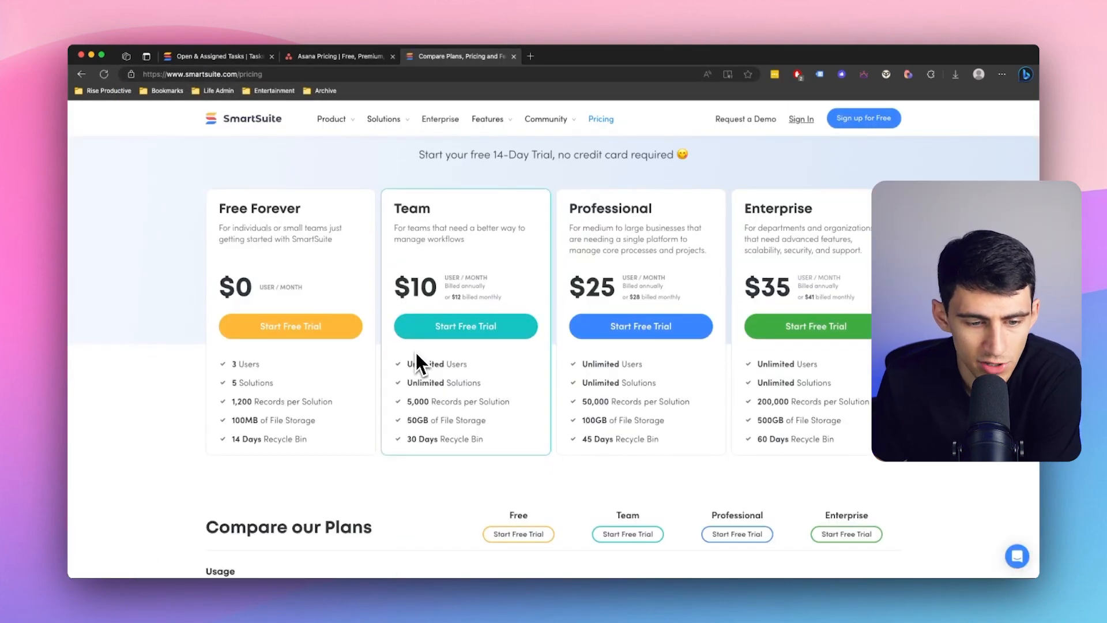
{"action": "mouse_move", "coordinate": [462, 413]}
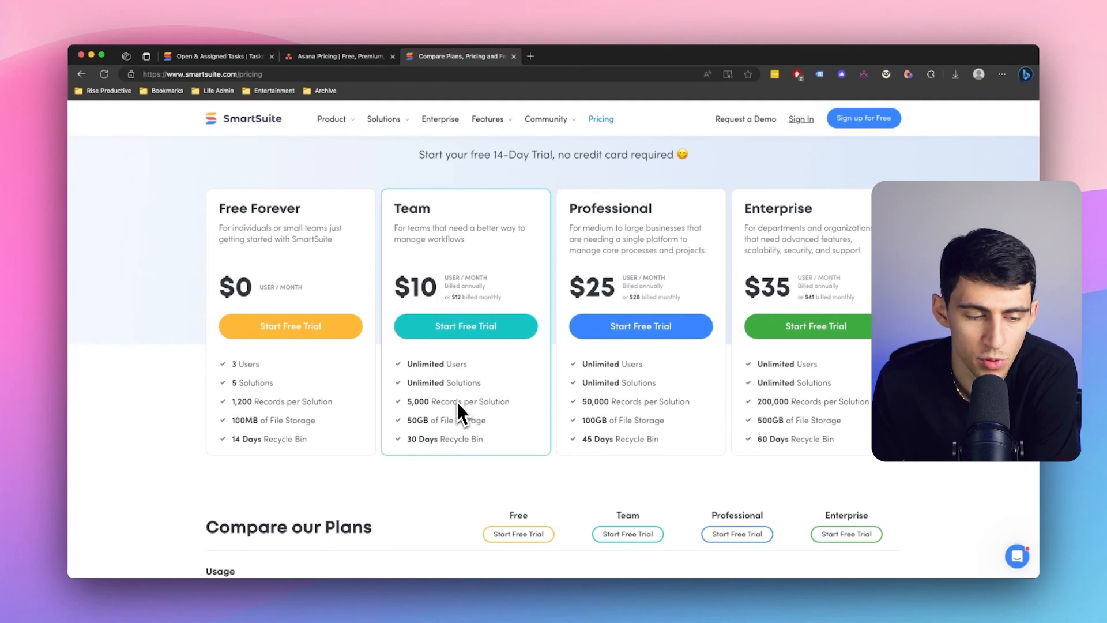
{"action": "left_click", "coordinate": [339, 56]}
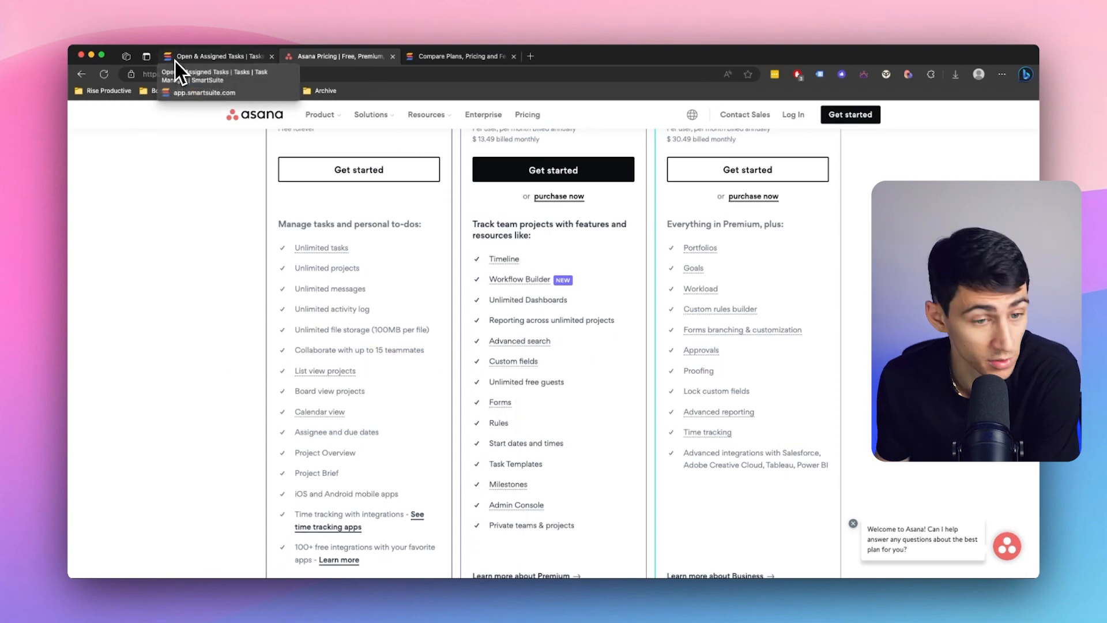
{"action": "scroll", "scroll_direction": "down", "scroll_amount": 3}
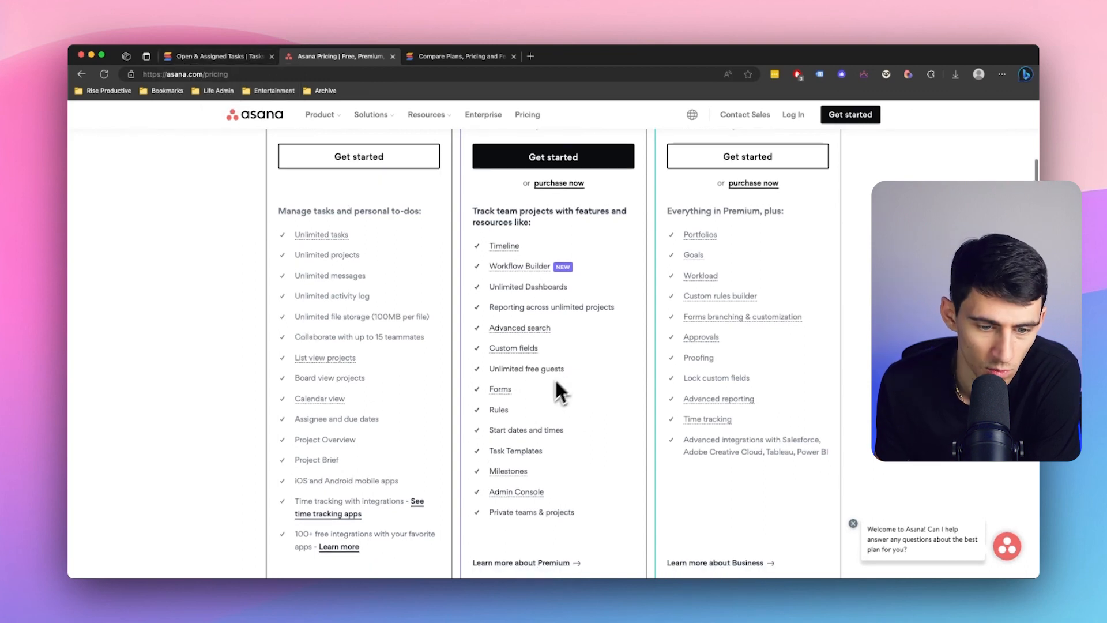
{"action": "left_click", "coordinate": [455, 56]}
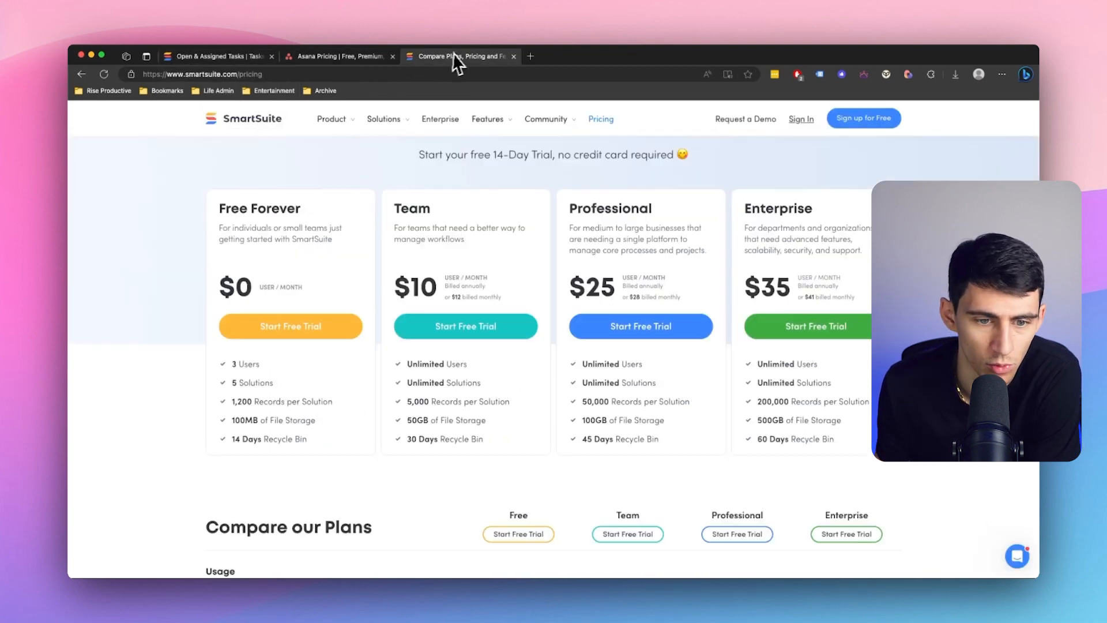
{"action": "scroll", "scroll_direction": "down", "scroll_amount": 3}
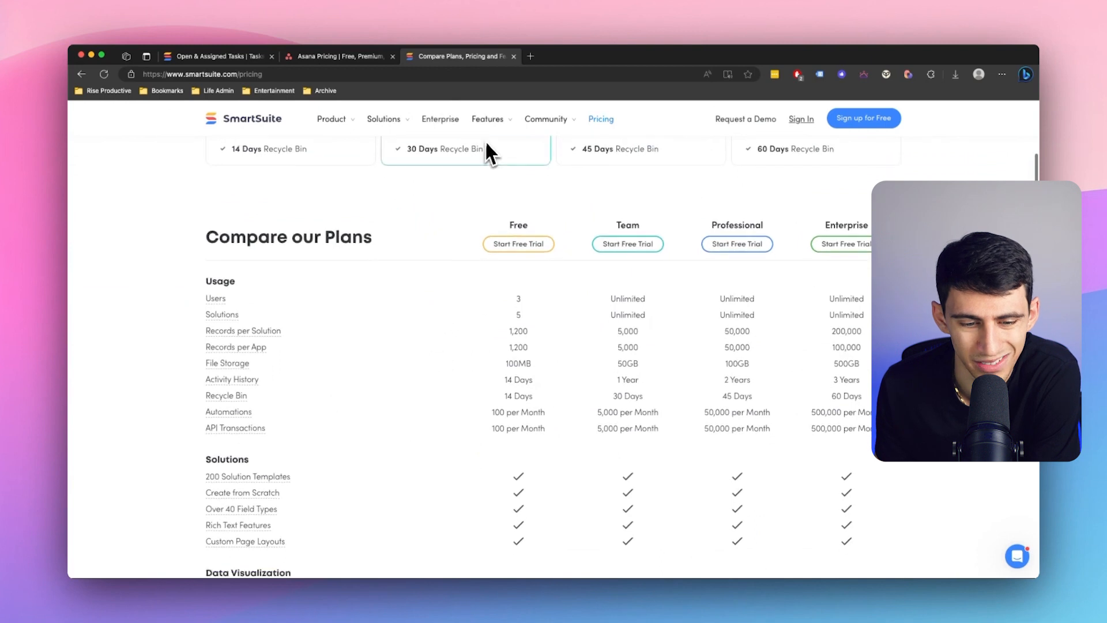
{"action": "scroll", "scroll_direction": "down", "scroll_amount": 3}
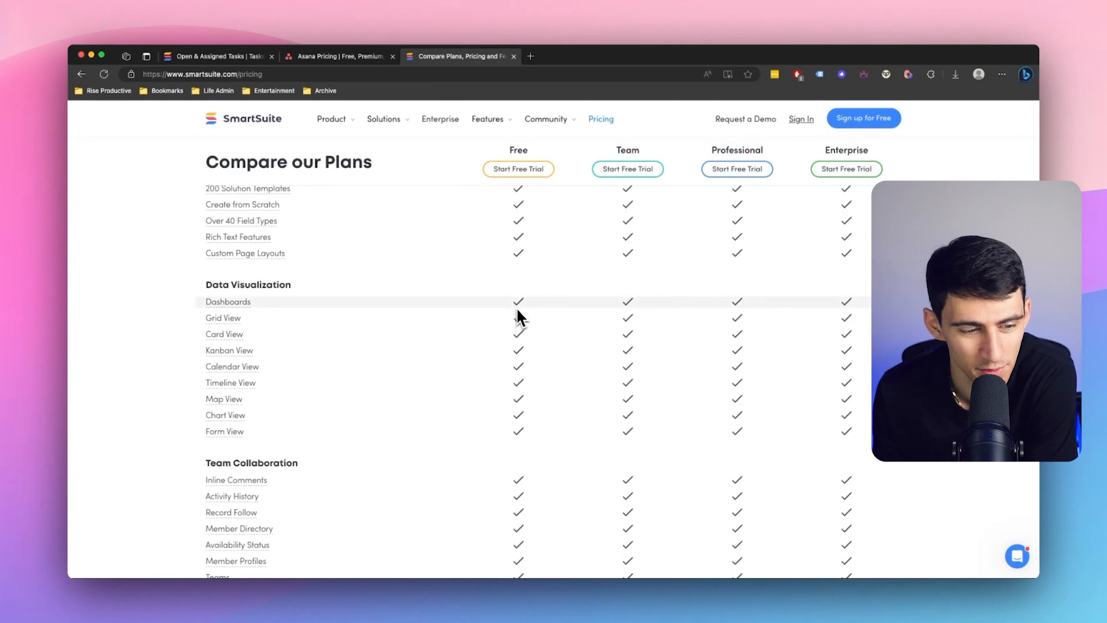
{"action": "mouse_move", "coordinate": [505, 321]}
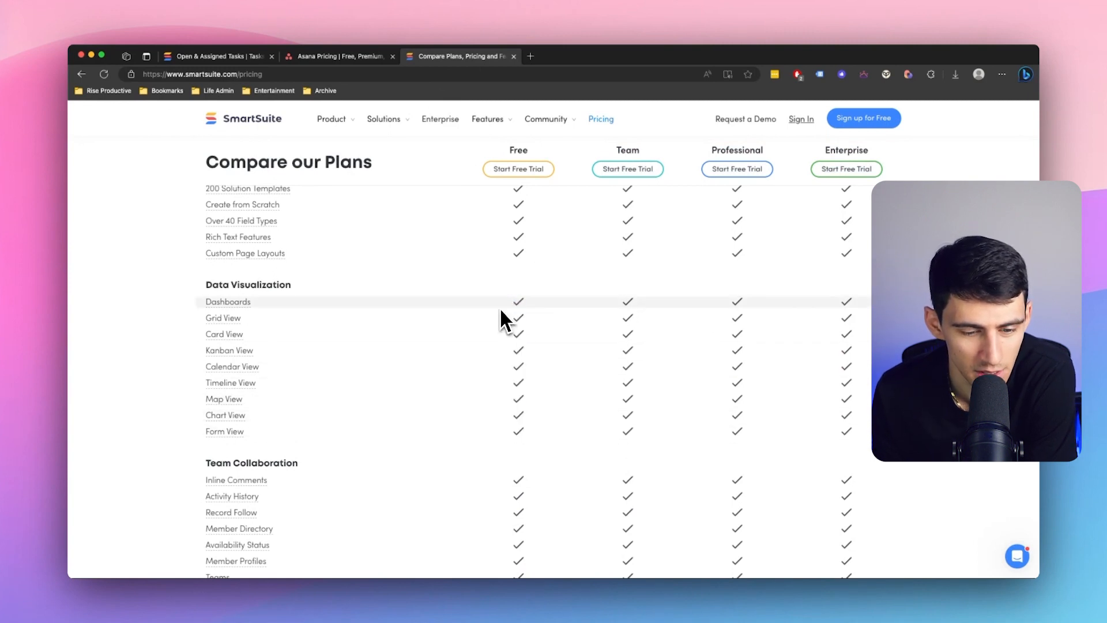
{"action": "left_click", "coordinate": [217, 56]}
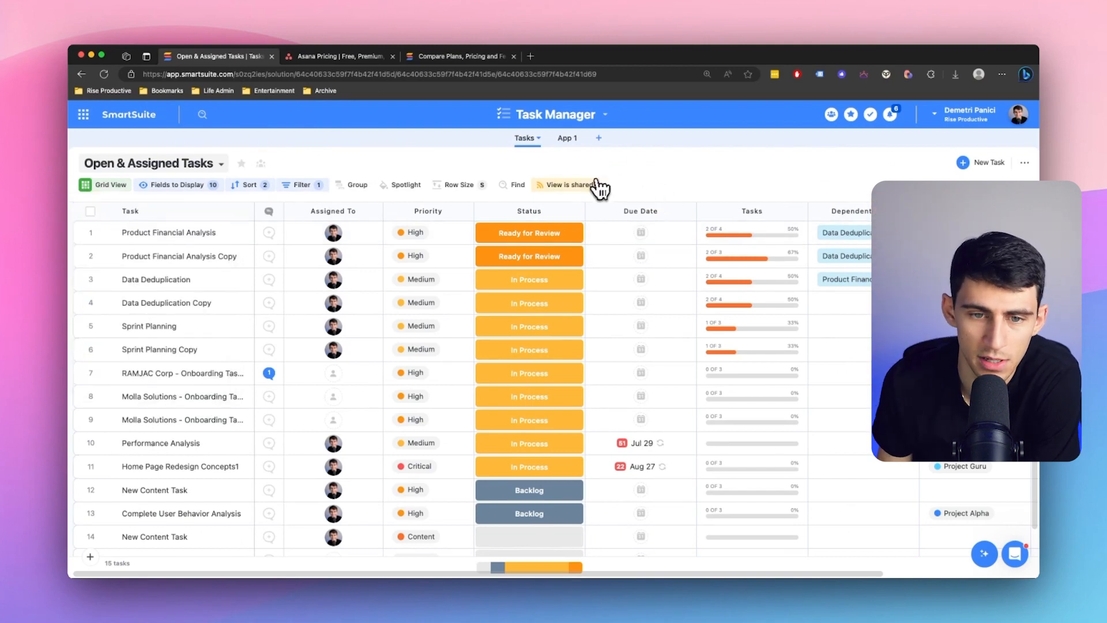
- Open Share View for the Open & Assigned Tasks view
{"action": "left_click", "coordinate": [568, 184]}
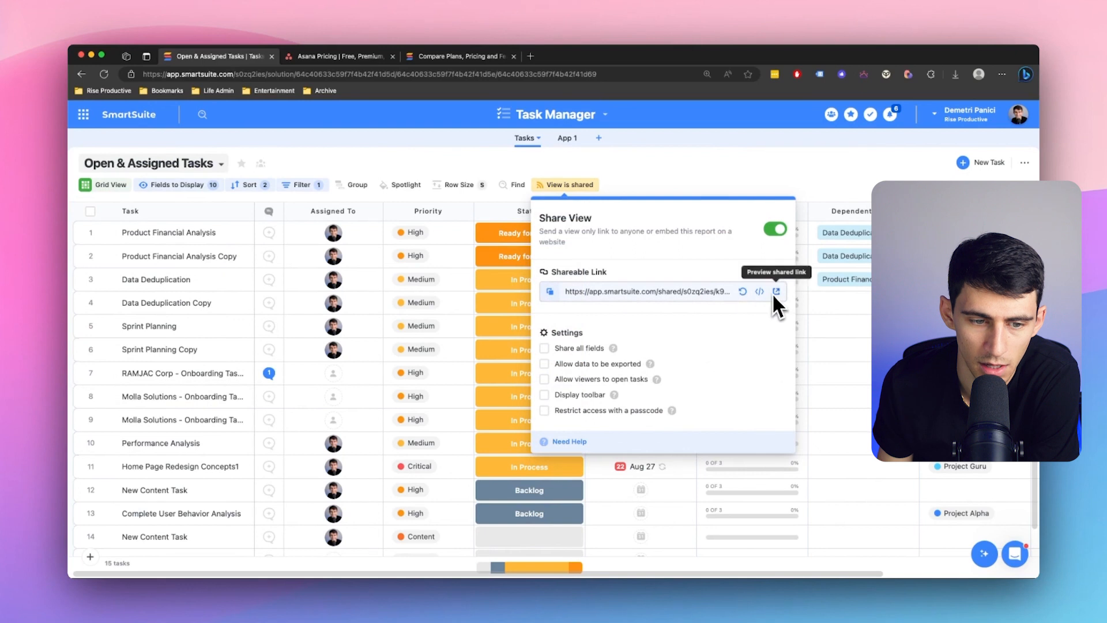
{"action": "mouse_move", "coordinate": [639, 314]}
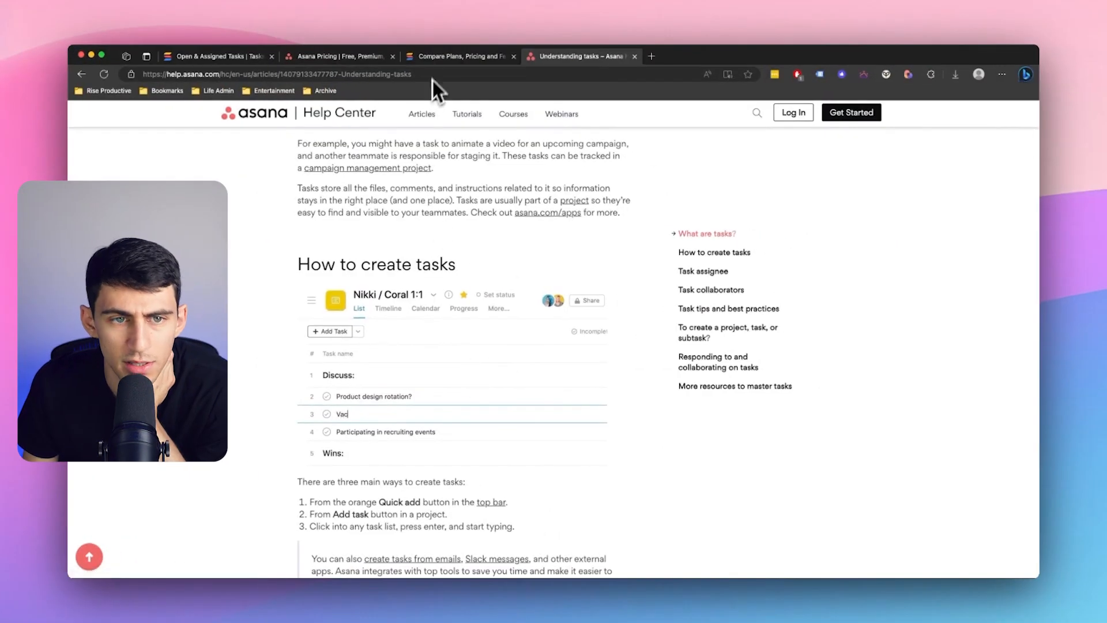
{"action": "left_click", "coordinate": [221, 56]}
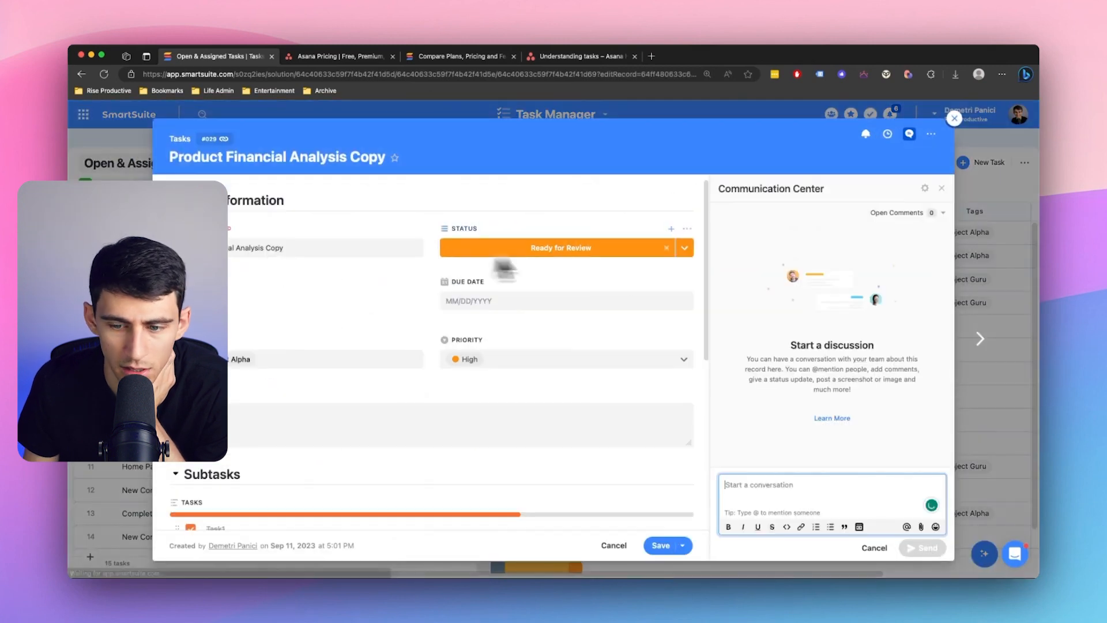
{"action": "type", "text": "Make"}
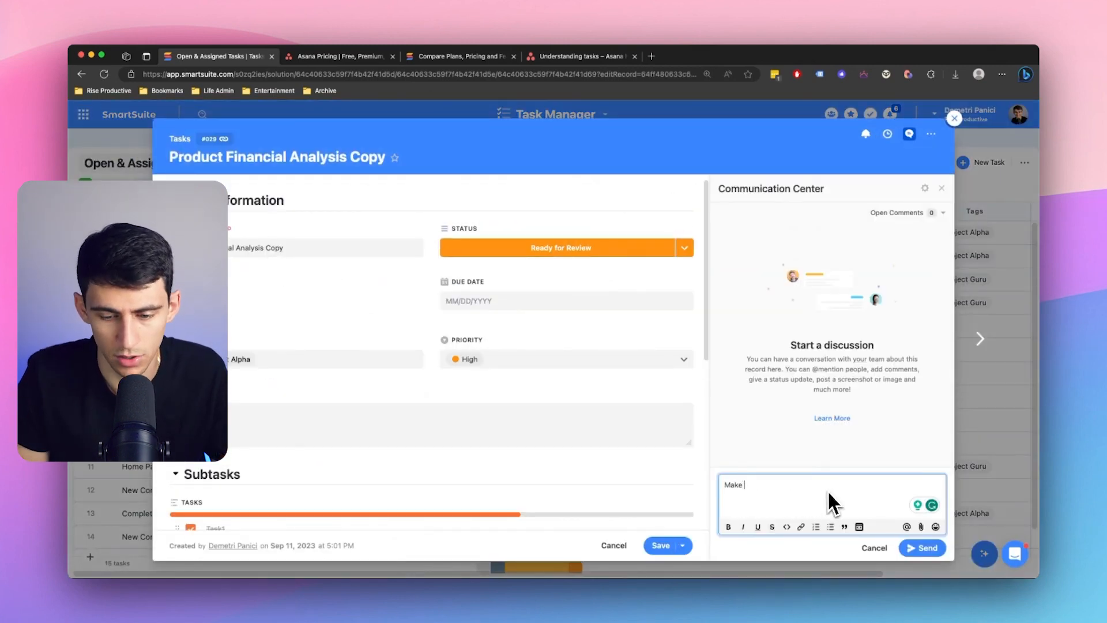
{"action": "type", "text": "sure to finish this"}
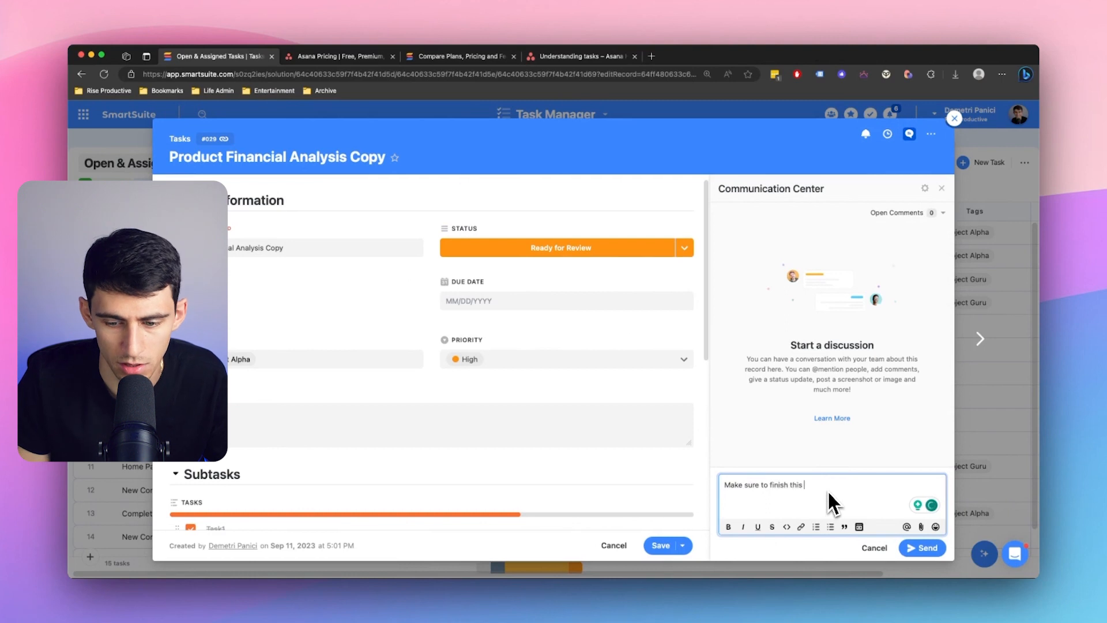
{"action": "type", "text": "by tomorrow"}
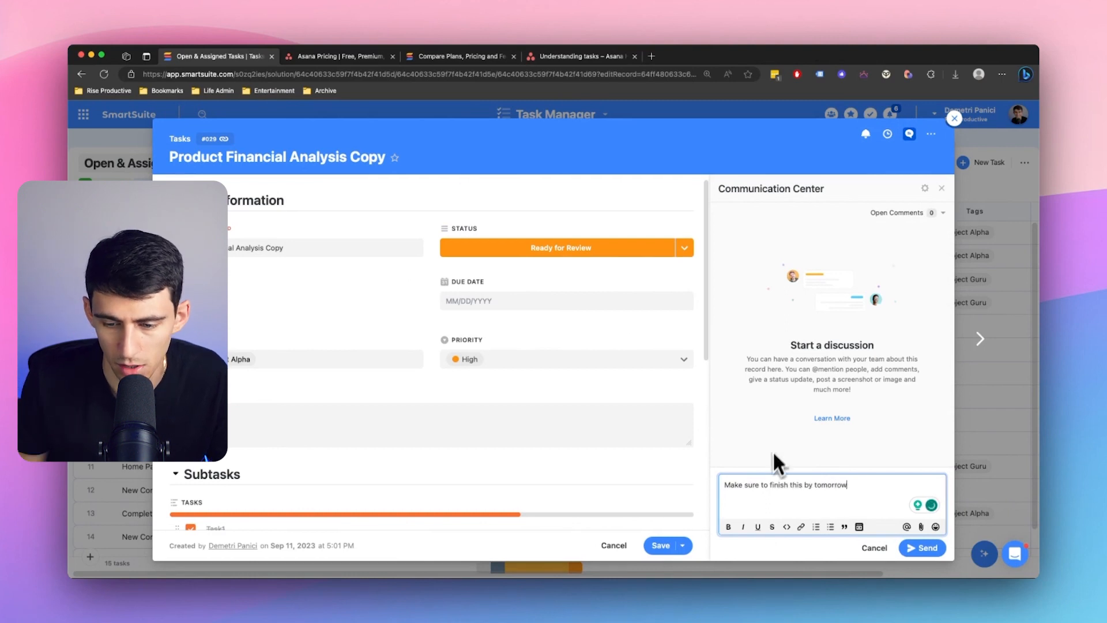
{"action": "type", "text": "@Demetri Panici"}
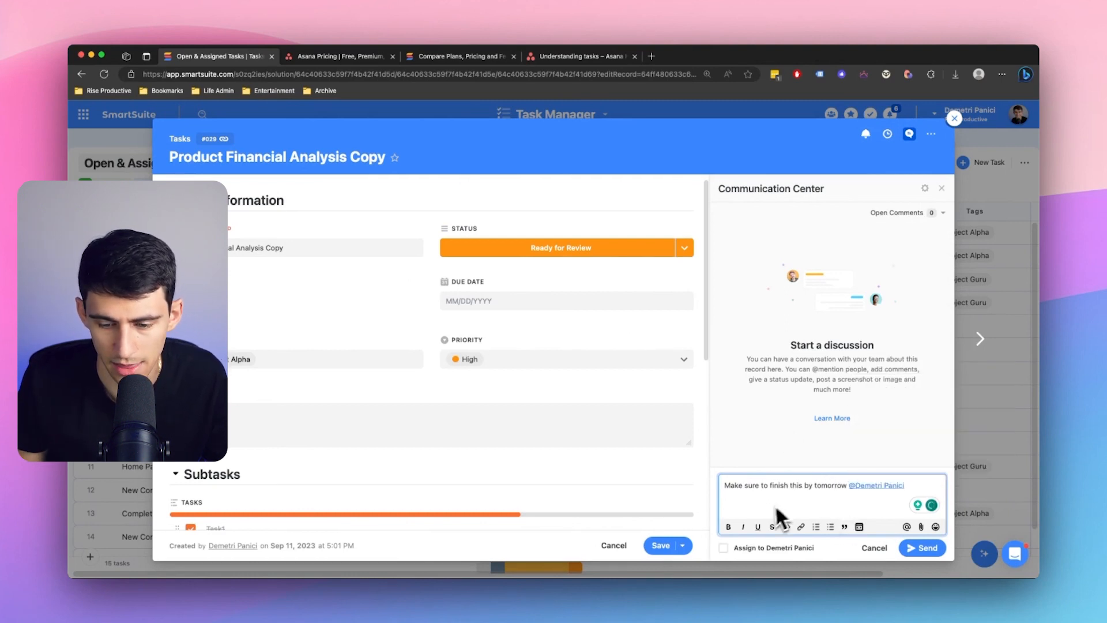
{"action": "left_click", "coordinate": [922, 548]}
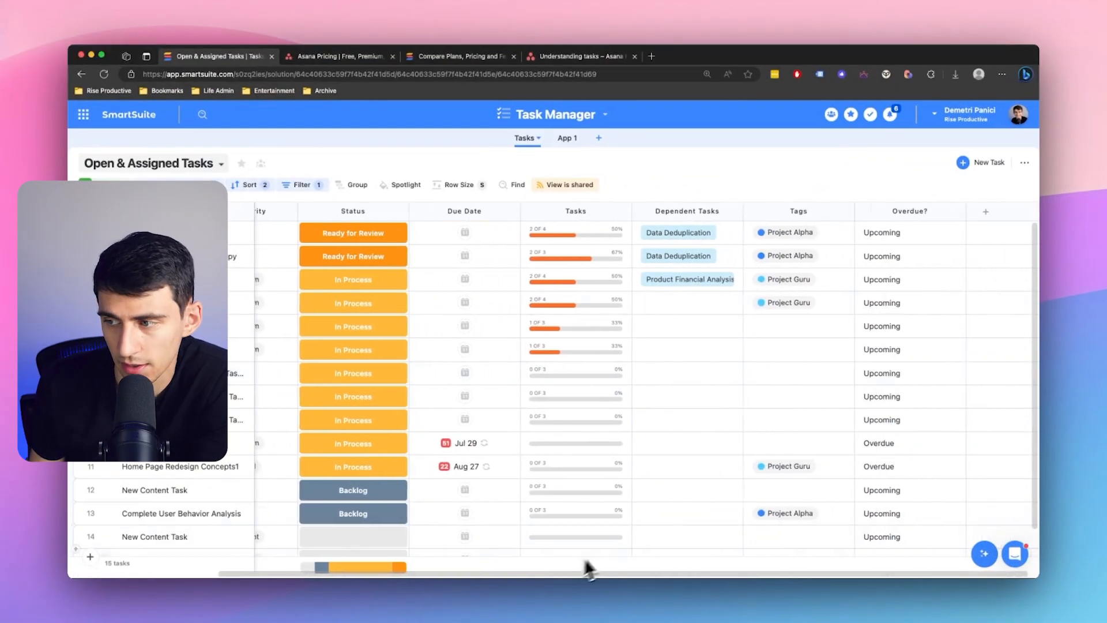
{"action": "mouse_move", "coordinate": [951, 216]}
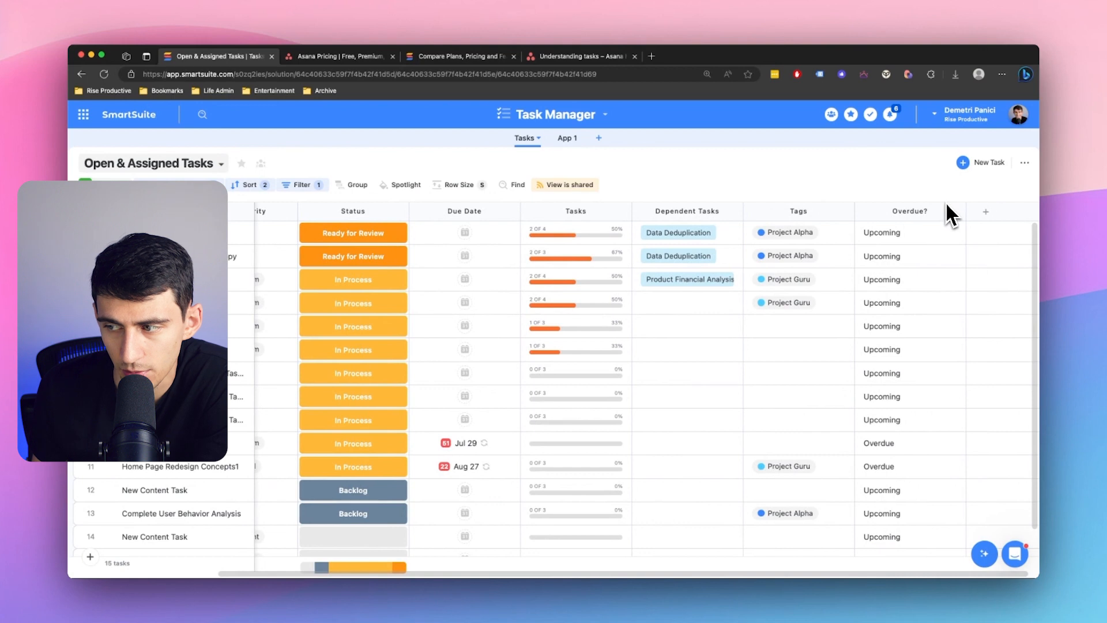
- Browse the full catalogue of field types from the grid's add-field menu
{"action": "left_click", "coordinate": [986, 212]}
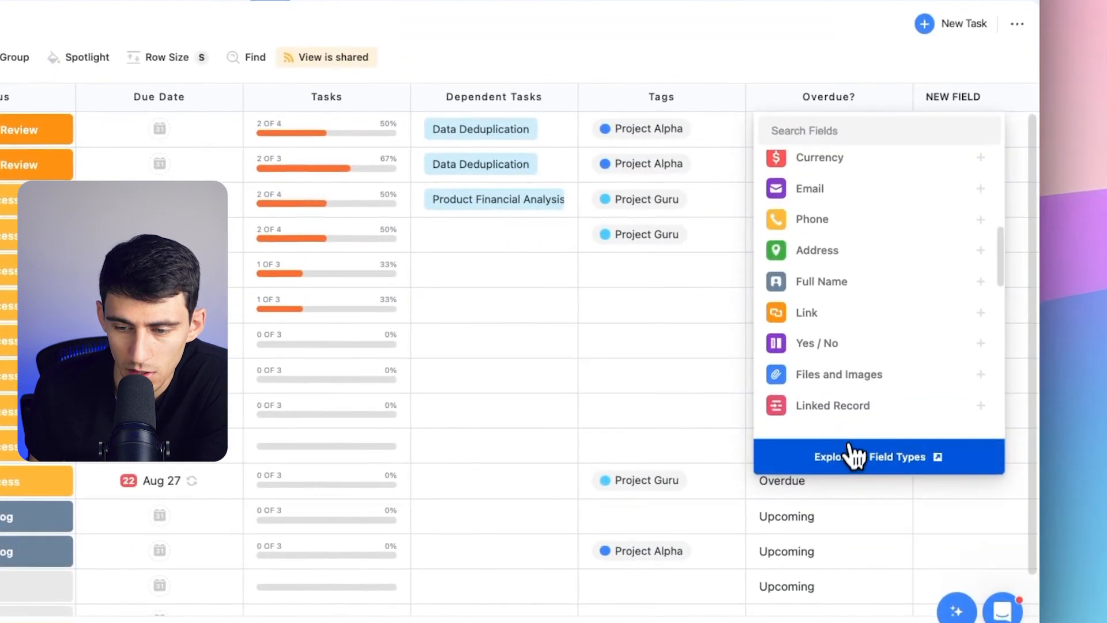
{"action": "left_click", "coordinate": [876, 457]}
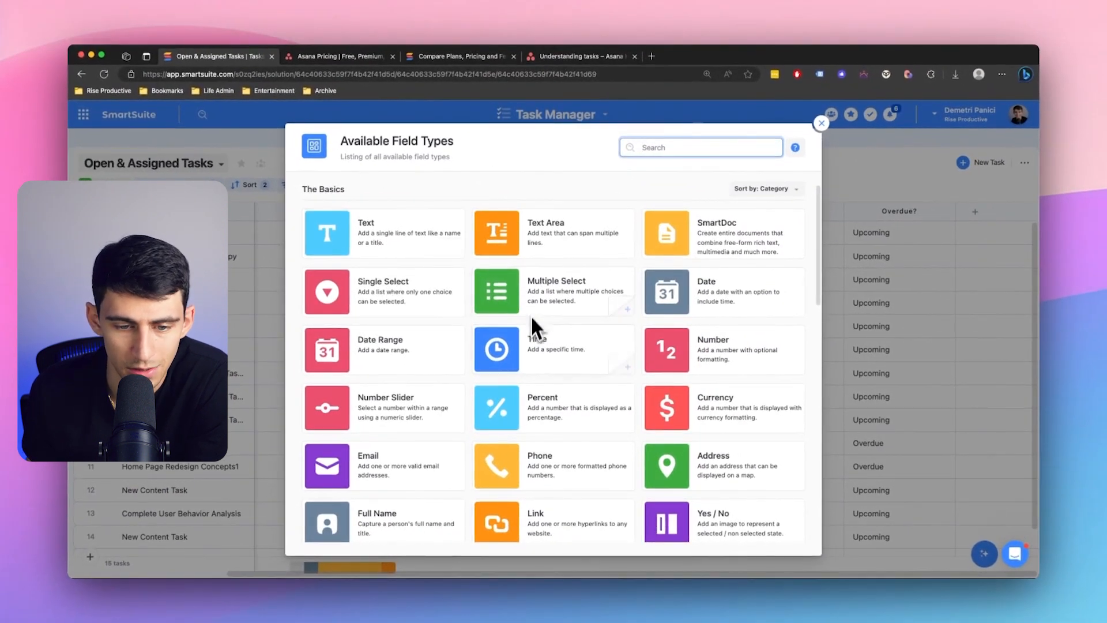
{"action": "scroll", "scroll_direction": "down", "scroll_amount": 3}
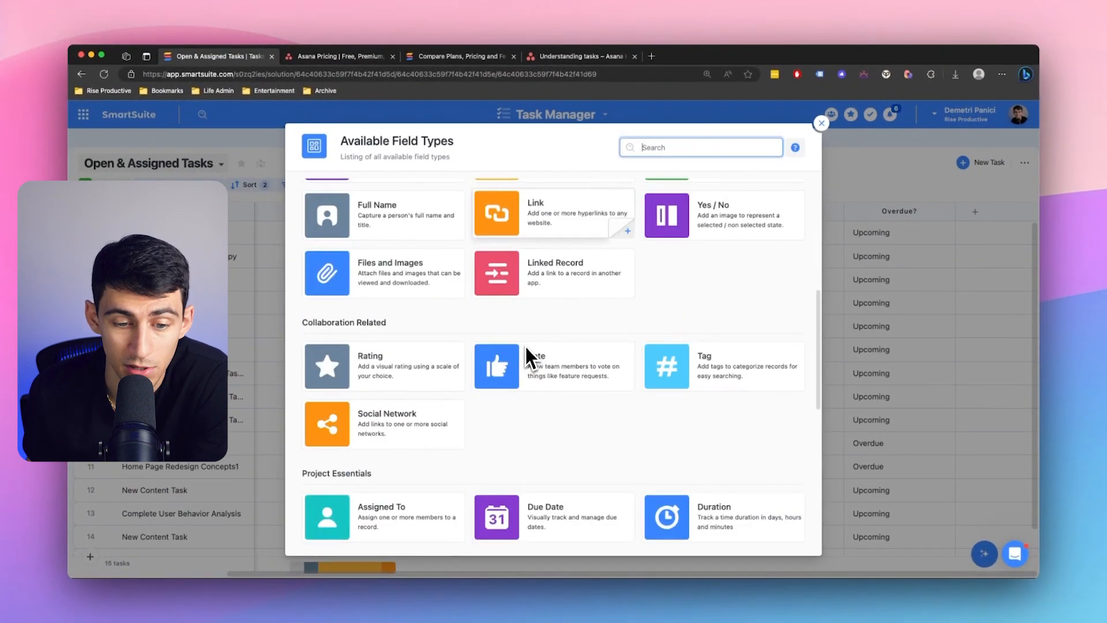
{"action": "scroll", "scroll_direction": "down", "scroll_amount": 3}
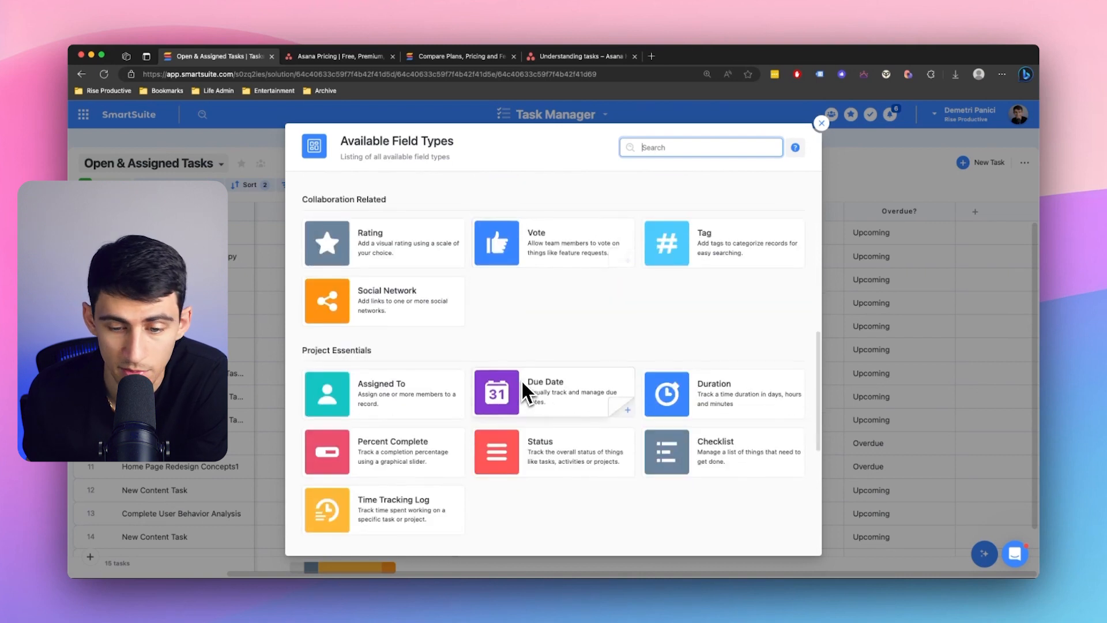
{"action": "scroll", "scroll_direction": "down", "scroll_amount": 3}
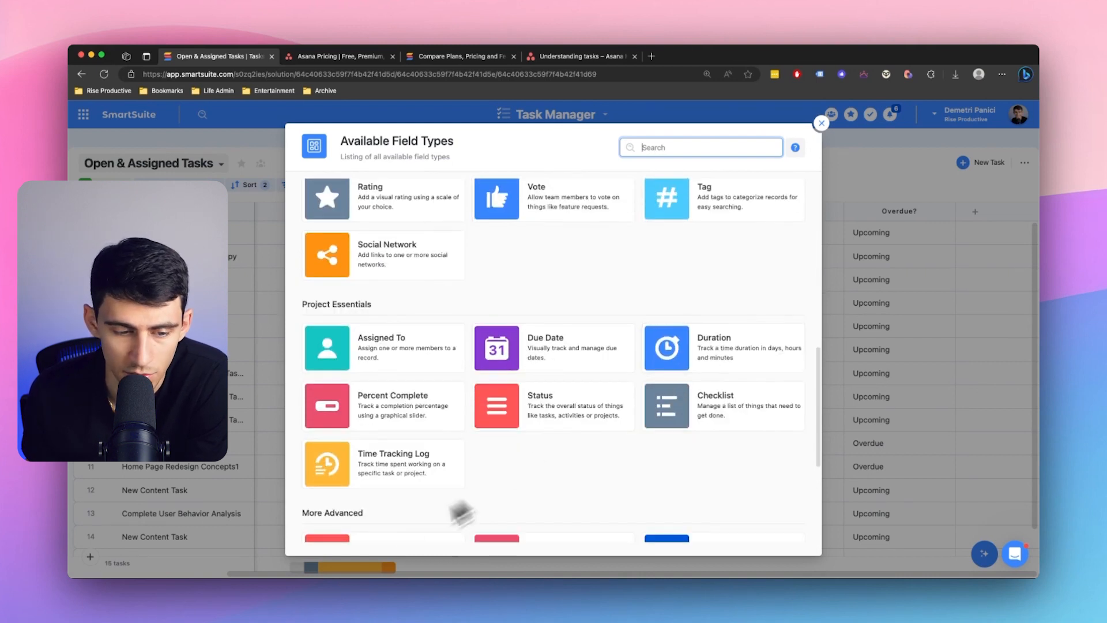
{"action": "scroll", "scroll_direction": "down", "scroll_amount": 3}
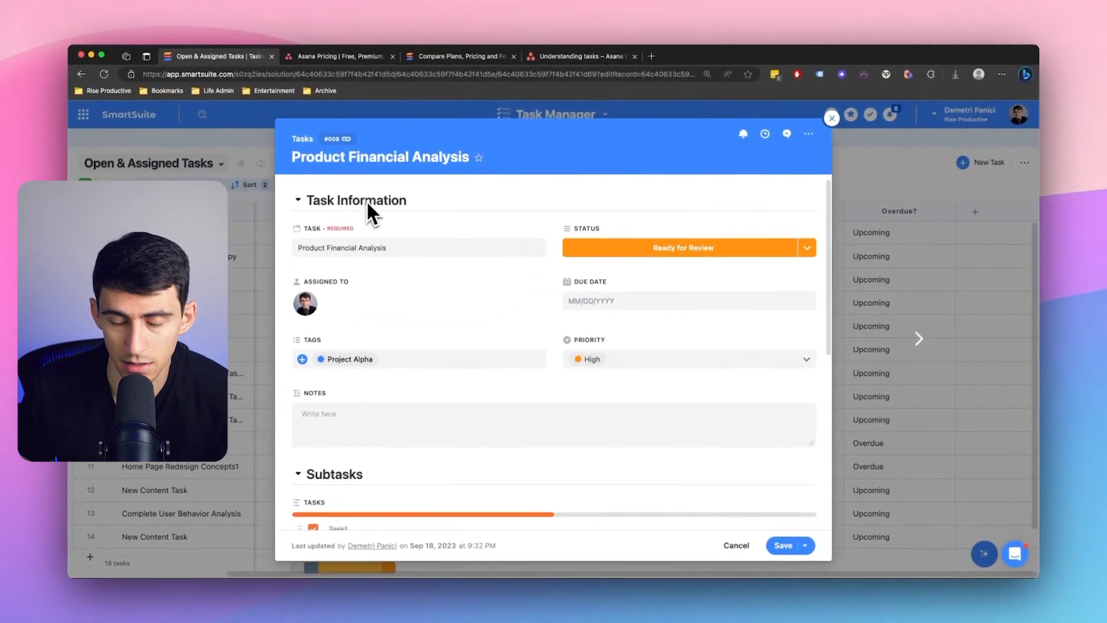
- Open a task and go to its dependent Data Deduplication task
{"action": "left_click", "coordinate": [419, 248]}
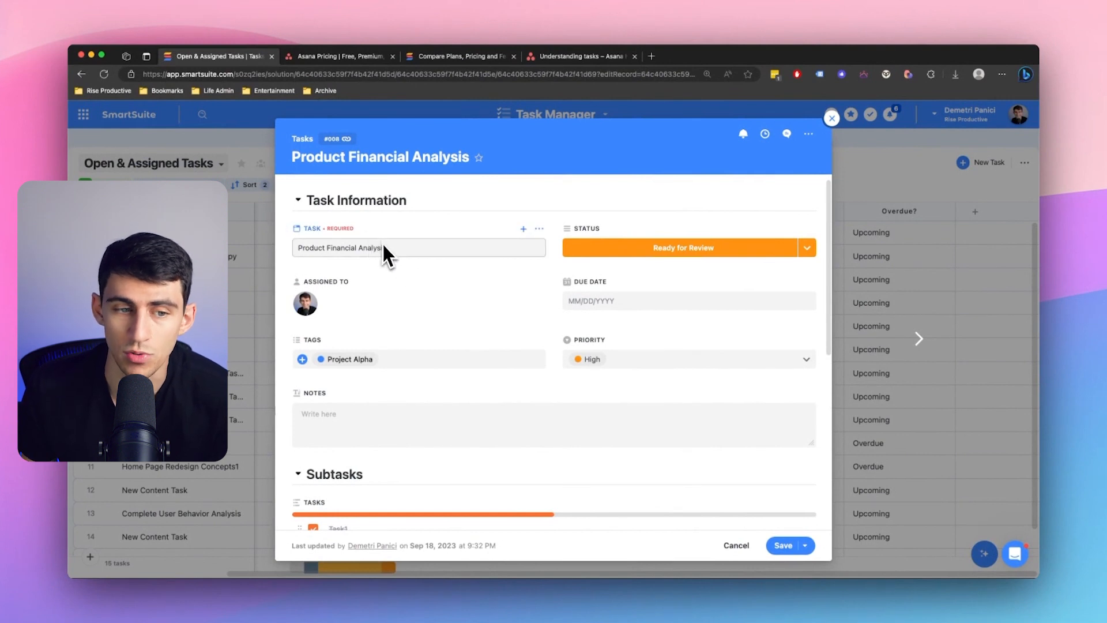
{"action": "scroll", "scroll_direction": "down", "scroll_amount": 3}
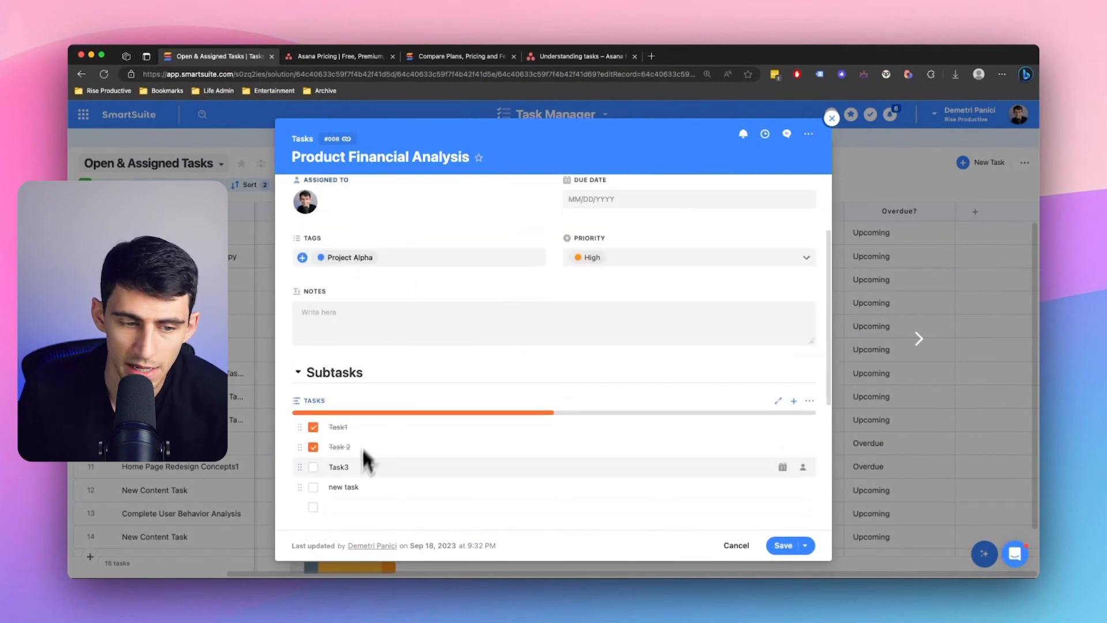
{"action": "left_click", "coordinate": [339, 427]}
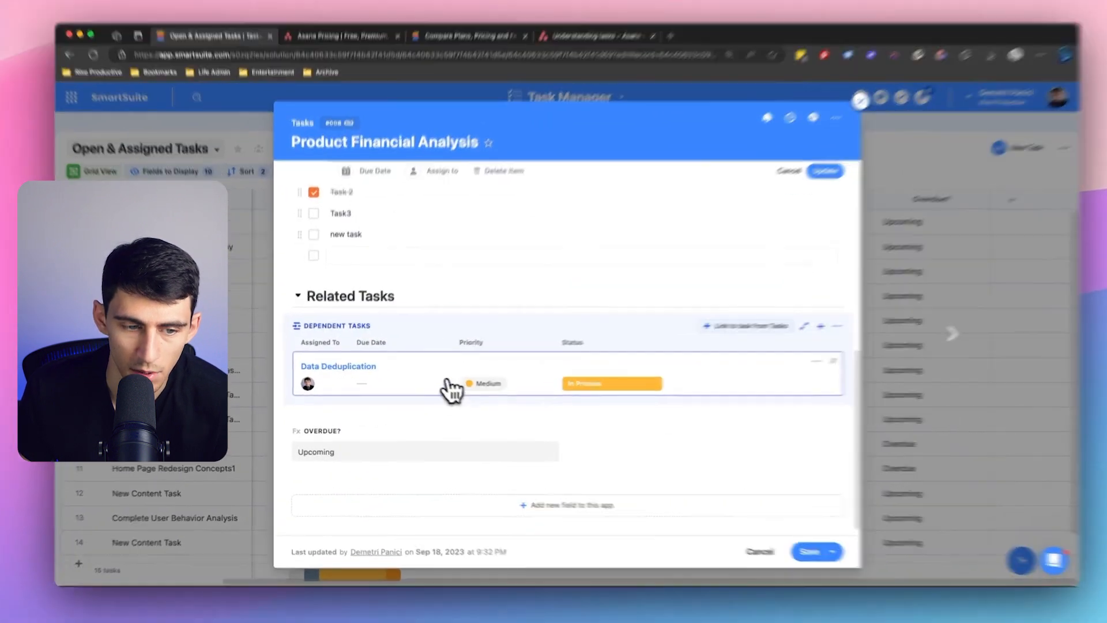
{"action": "left_click", "coordinate": [338, 366]}
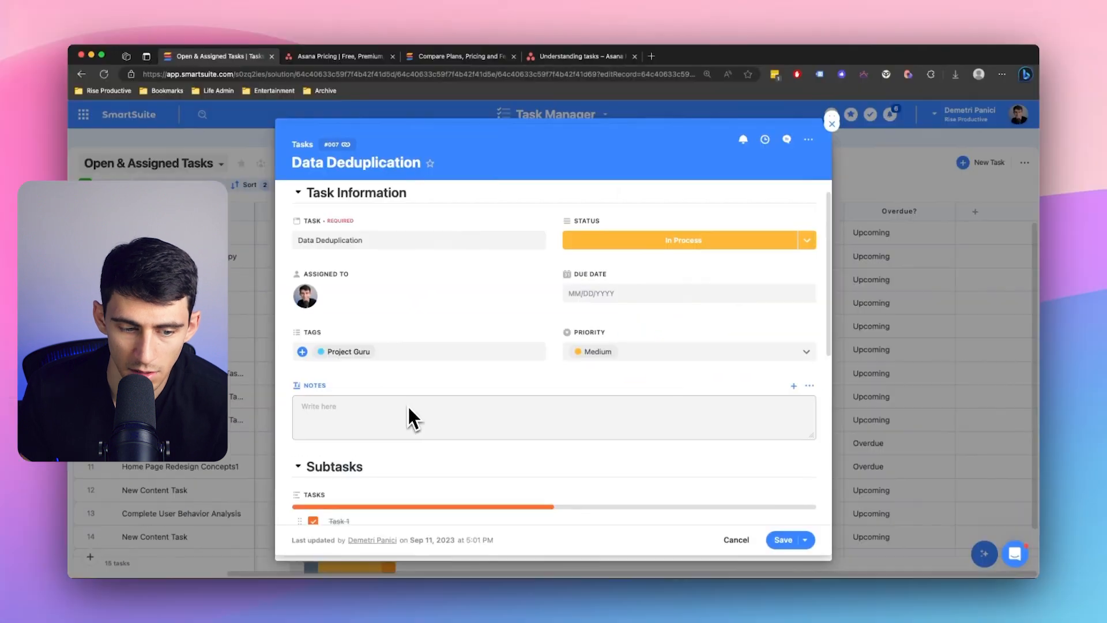
- Add a SmartDoc field to the tasks app
{"action": "left_click", "coordinate": [832, 123]}
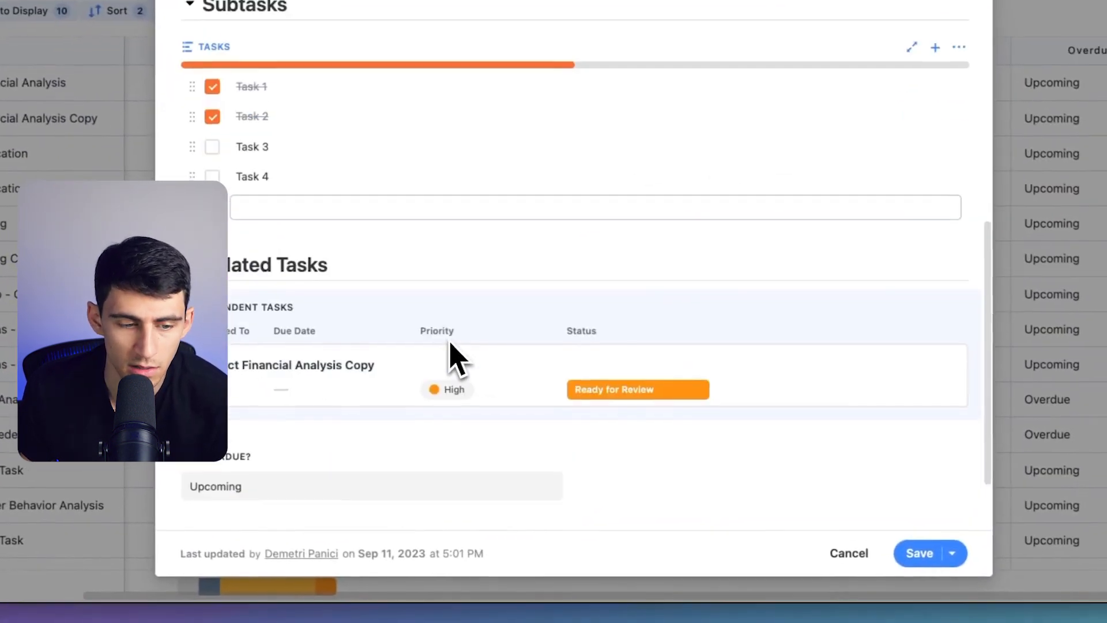
{"action": "scroll", "scroll_direction": "down", "scroll_amount": 3}
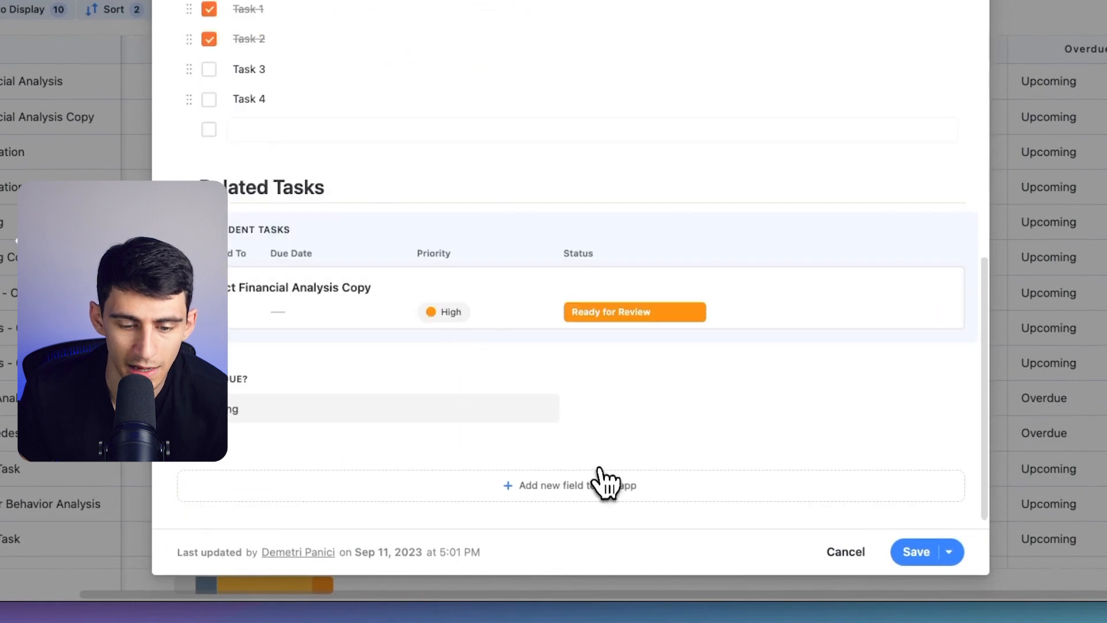
{"action": "left_click", "coordinate": [578, 486]}
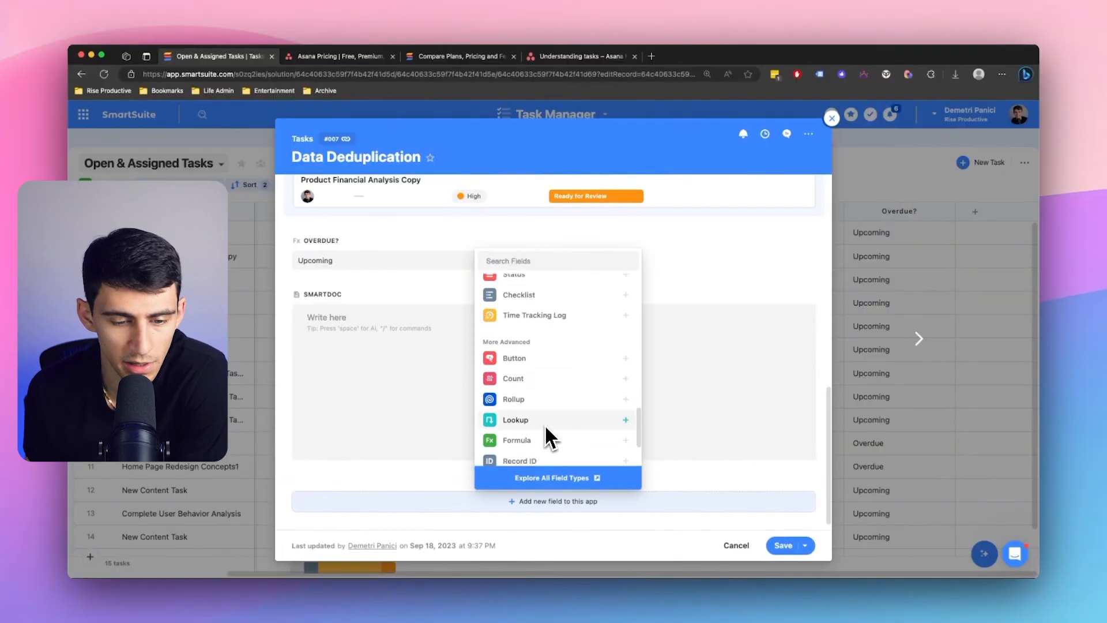
{"action": "mouse_move", "coordinate": [535, 404]}
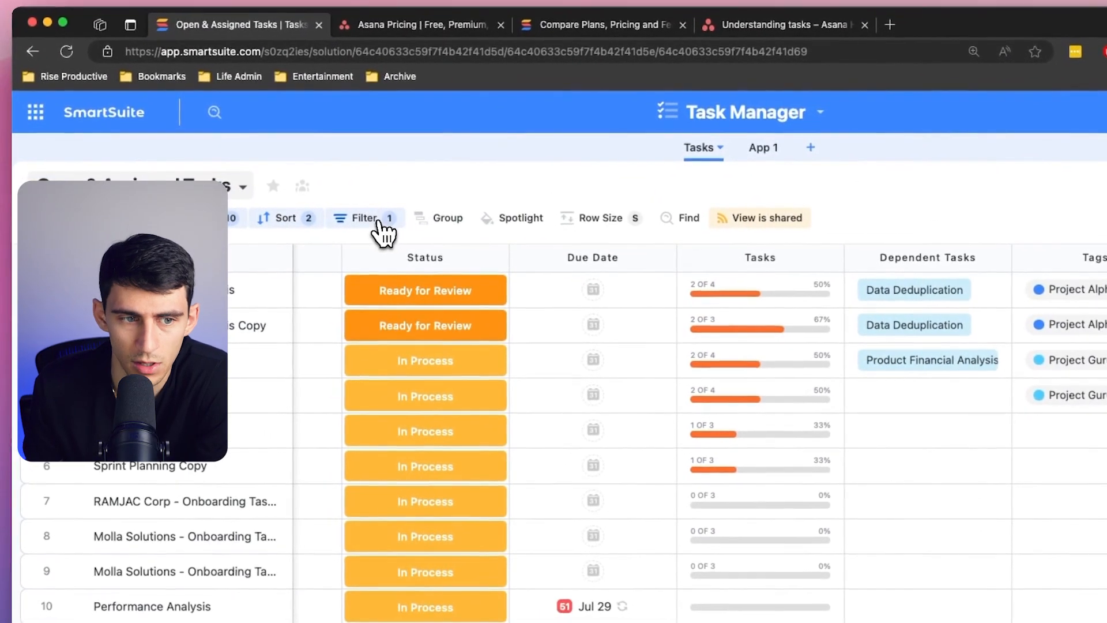
- Add a nested Task 'is' filter group beside Status is not Complete, then review grouping
{"action": "left_click", "coordinate": [365, 218]}
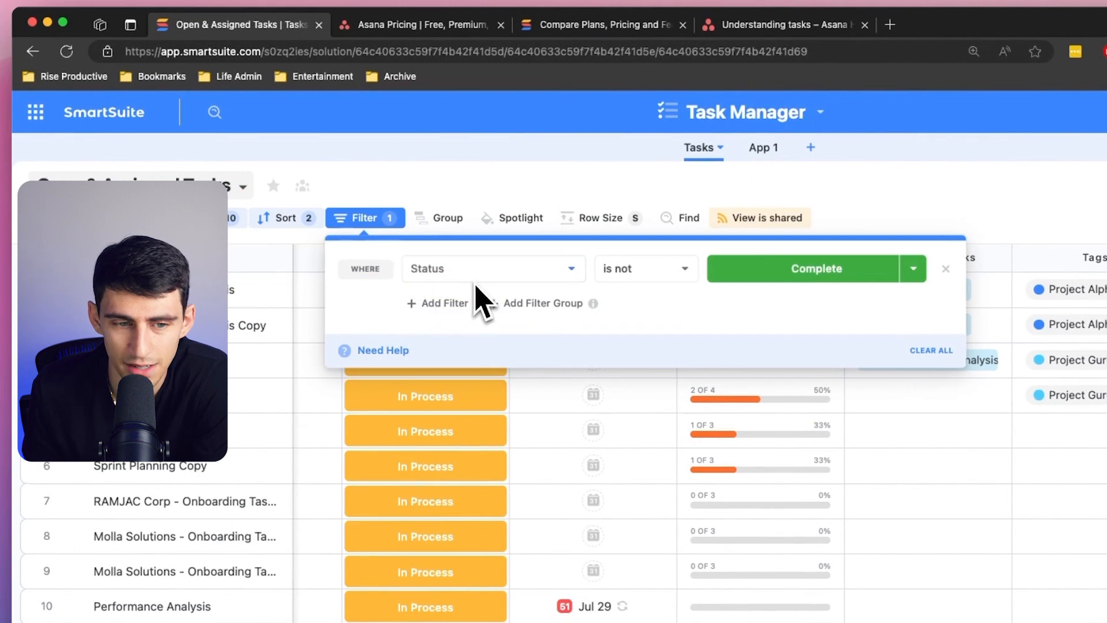
{"action": "left_click", "coordinate": [437, 303]}
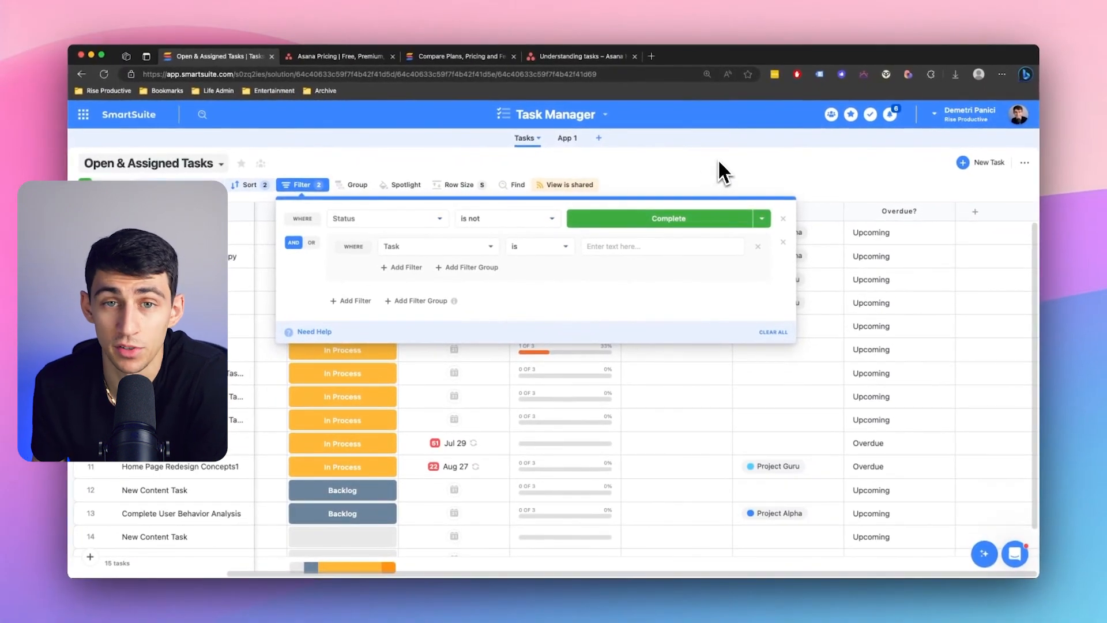
{"action": "left_click", "coordinate": [337, 56]}
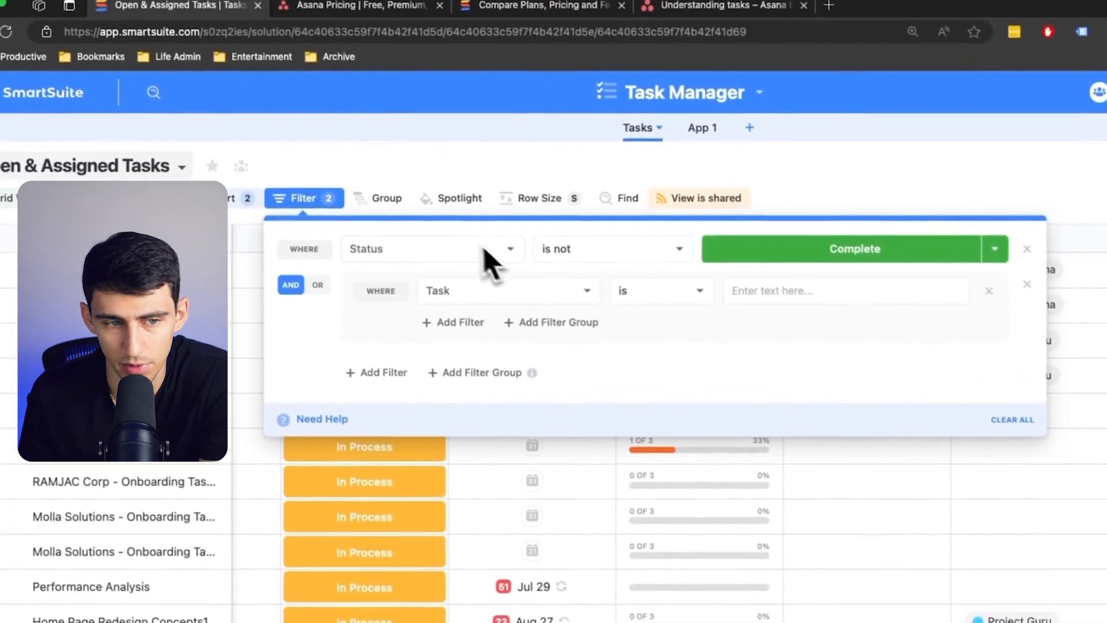
{"action": "left_click", "coordinate": [383, 195]}
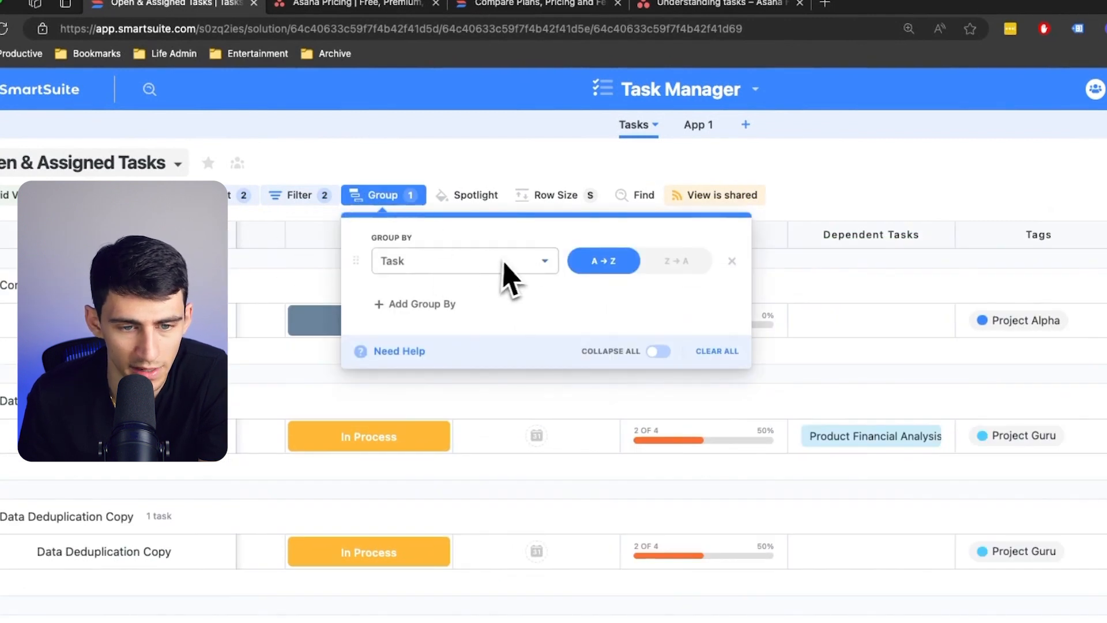
{"action": "mouse_move", "coordinate": [734, 267]}
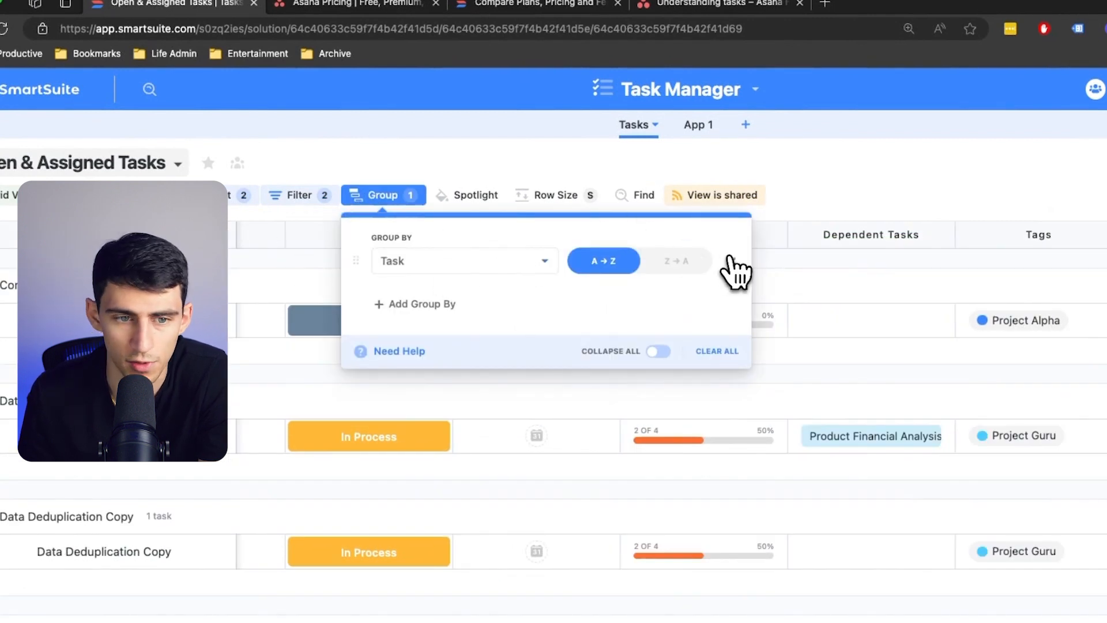
- Edit the Aug 27 due date on Home Page Redesign Concepts1 in row 11
{"action": "left_click", "coordinate": [467, 195]}
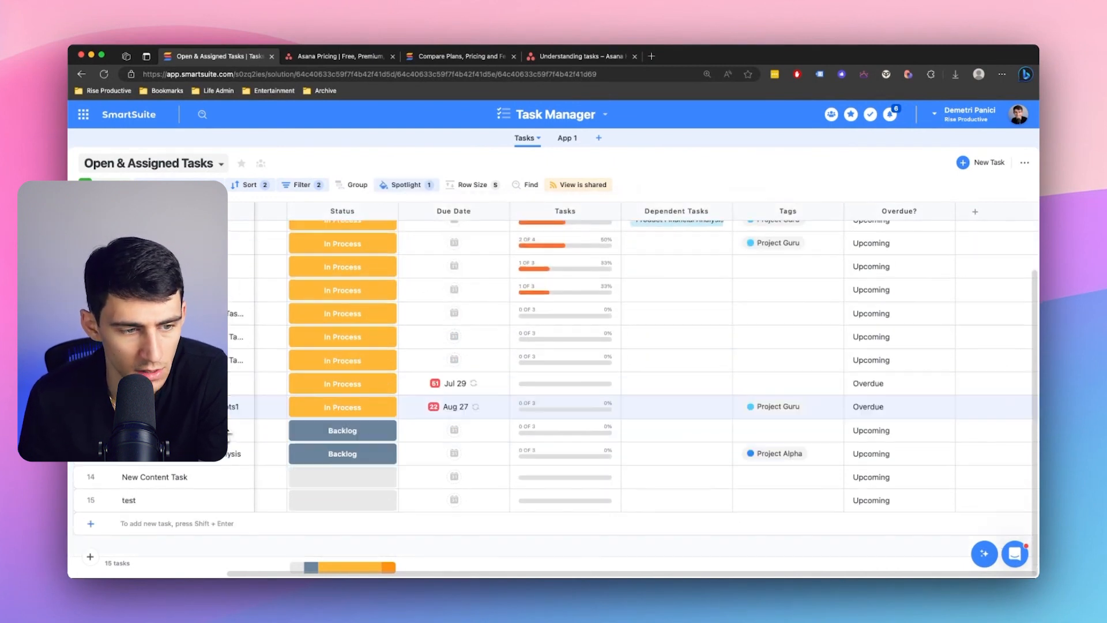
{"action": "left_click", "coordinate": [454, 408]}
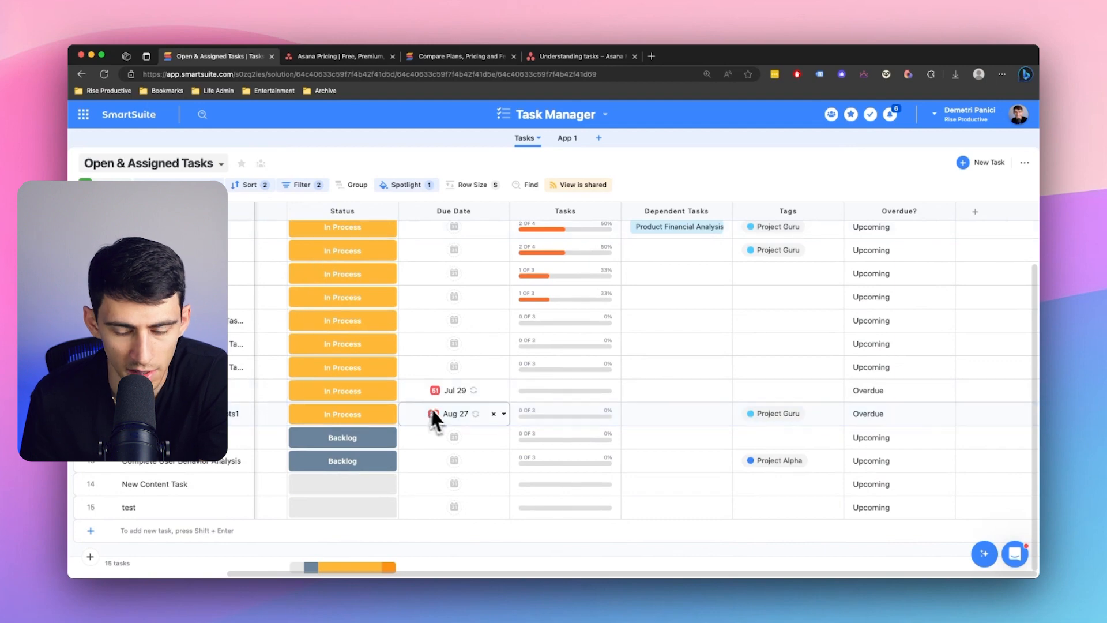
{"action": "left_click", "coordinate": [832, 115]}
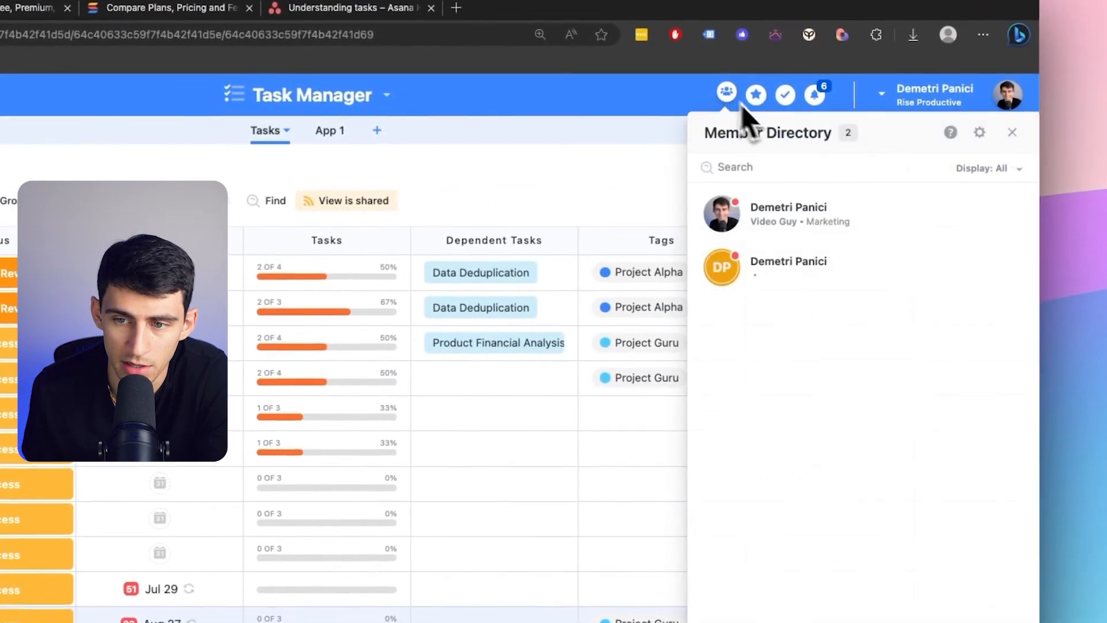
{"action": "left_click", "coordinate": [788, 207]}
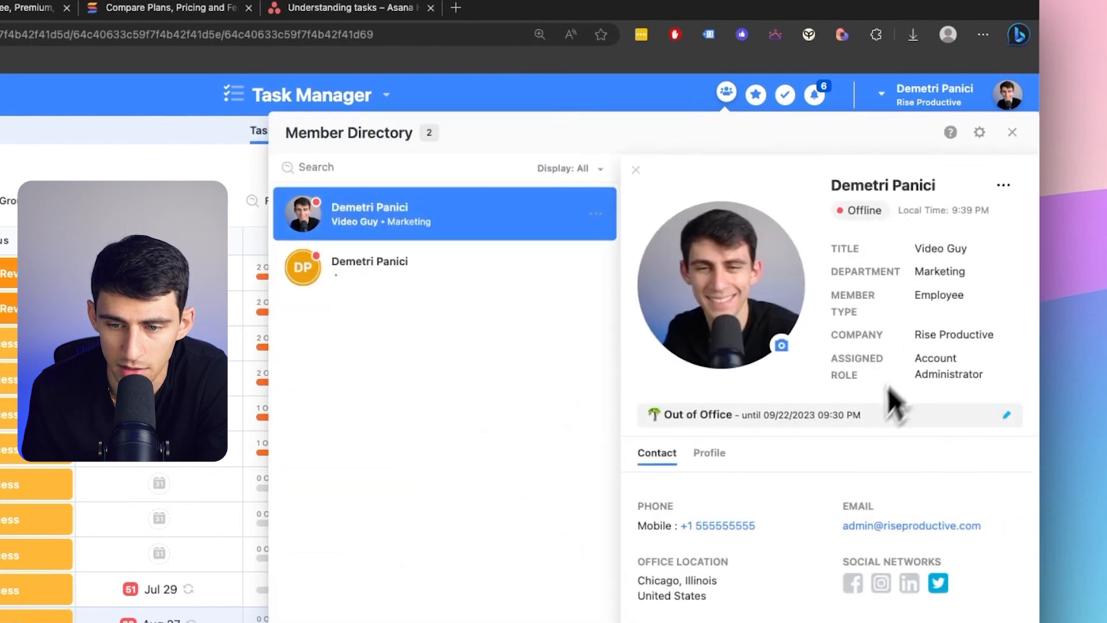
{"action": "mouse_move", "coordinate": [829, 437]}
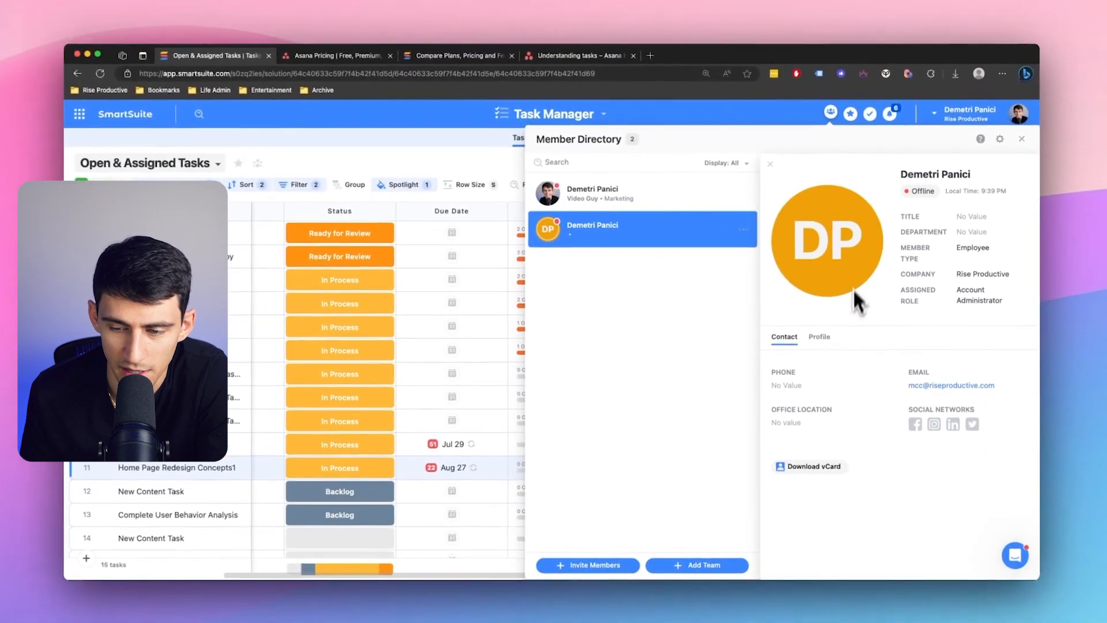
{"action": "left_click", "coordinate": [593, 193]}
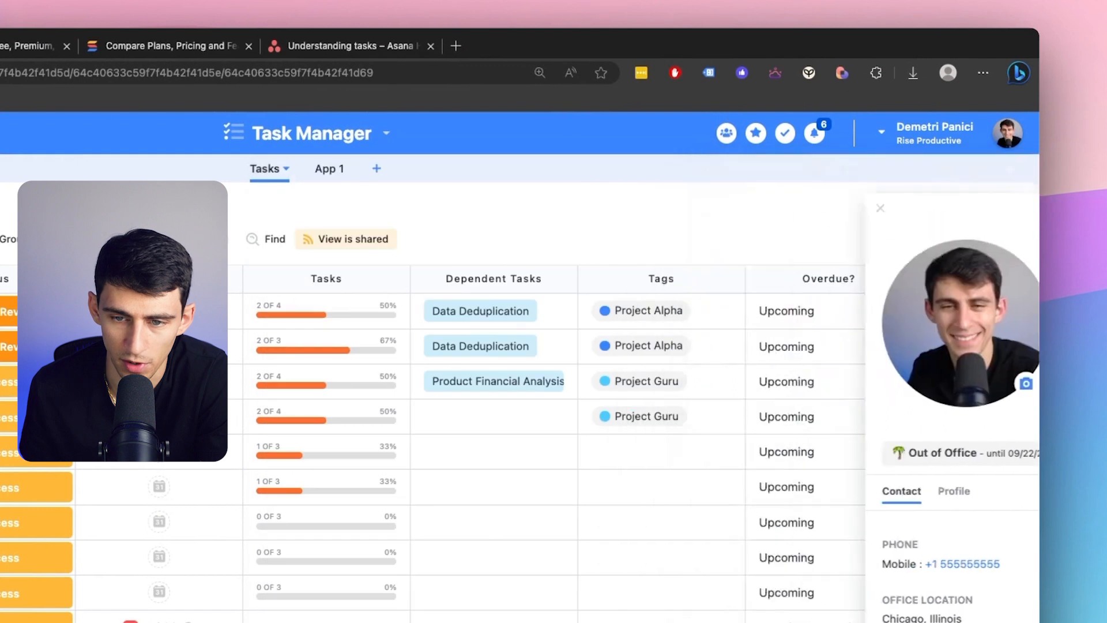
{"action": "left_click", "coordinate": [880, 209]}
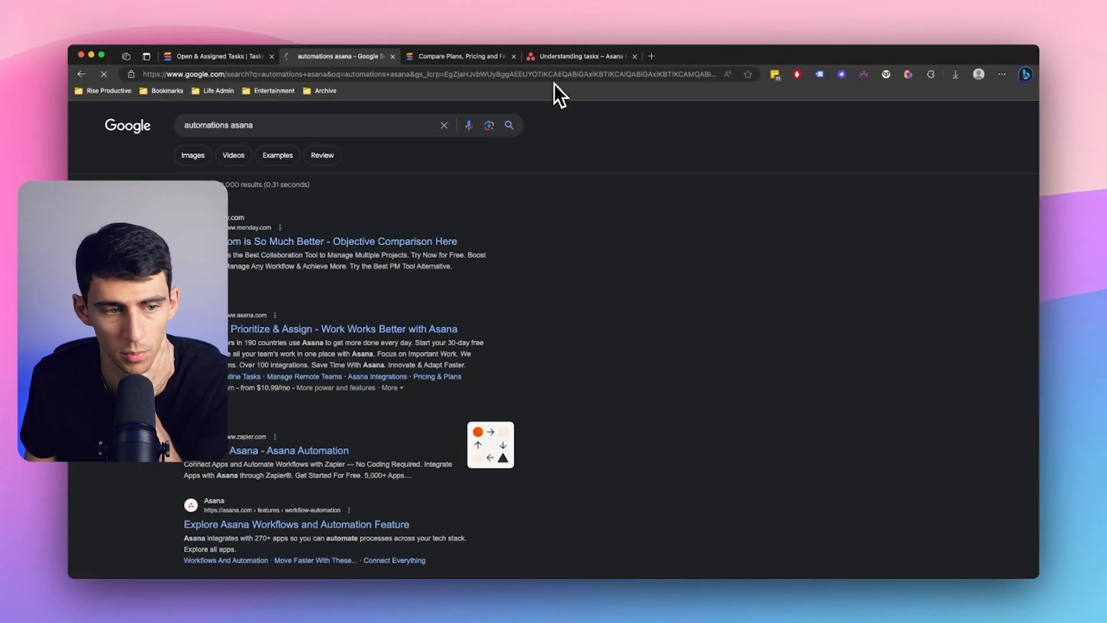
- Read Asana's Workflows and automation page down to its Connect everything integrations
{"action": "left_click", "coordinate": [288, 524]}
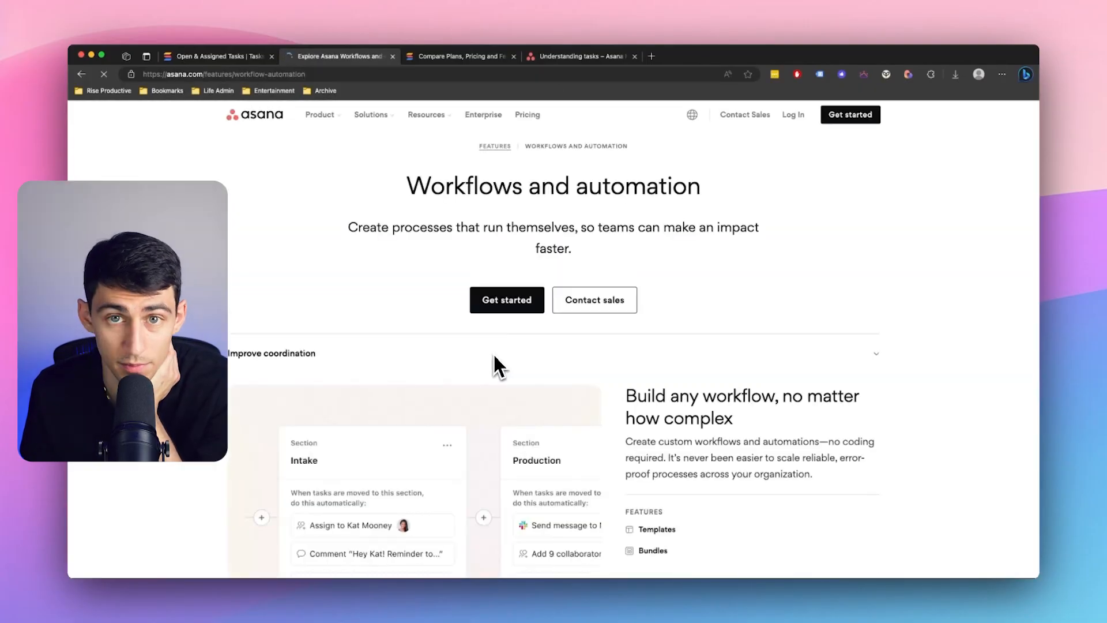
{"action": "scroll", "scroll_direction": "down", "scroll_amount": 3}
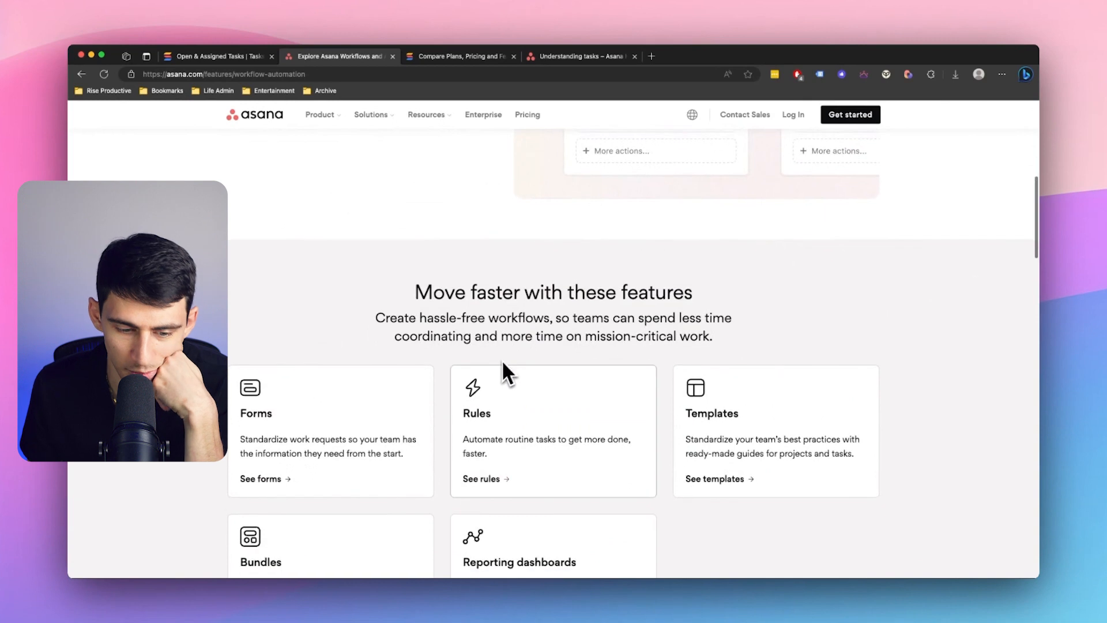
{"action": "scroll", "scroll_direction": "down", "scroll_amount": 3}
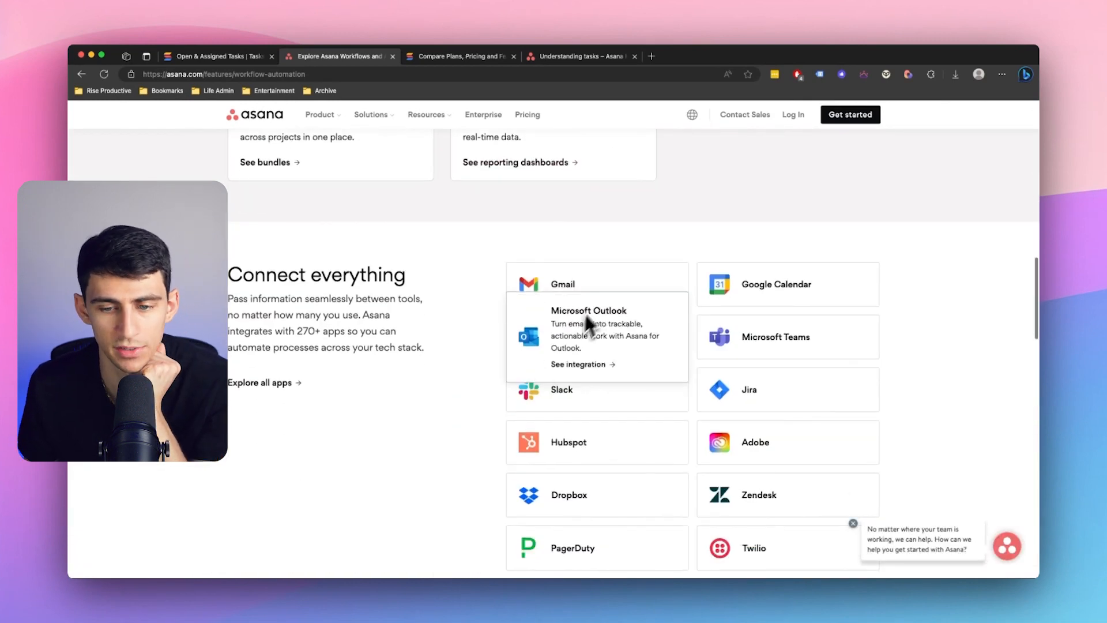
{"action": "scroll", "scroll_direction": "down", "scroll_amount": 3}
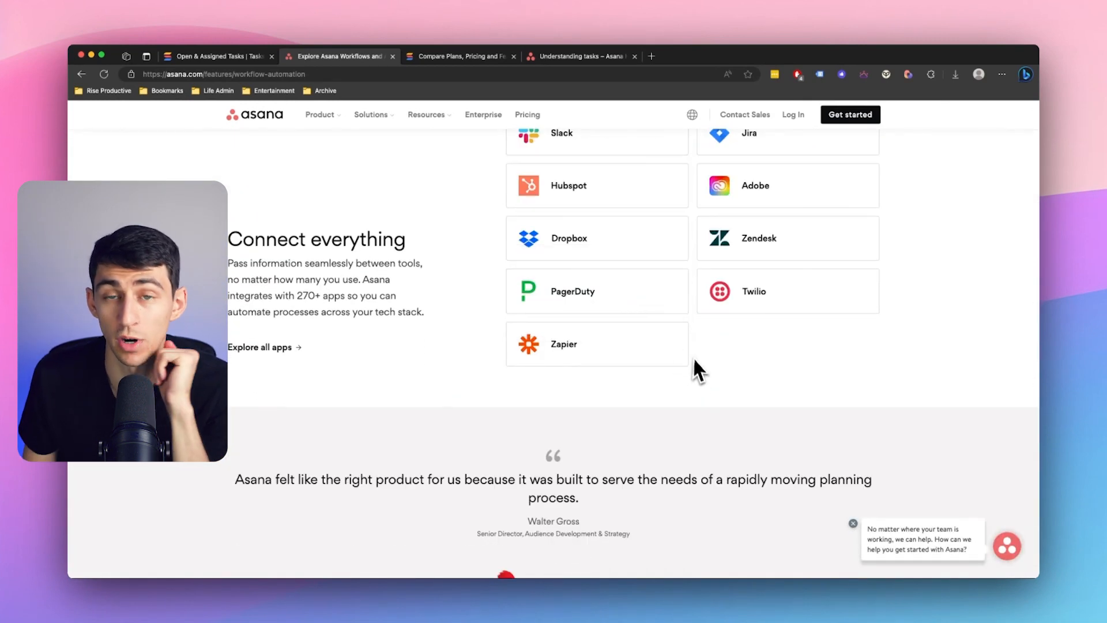
{"action": "left_click", "coordinate": [216, 56]}
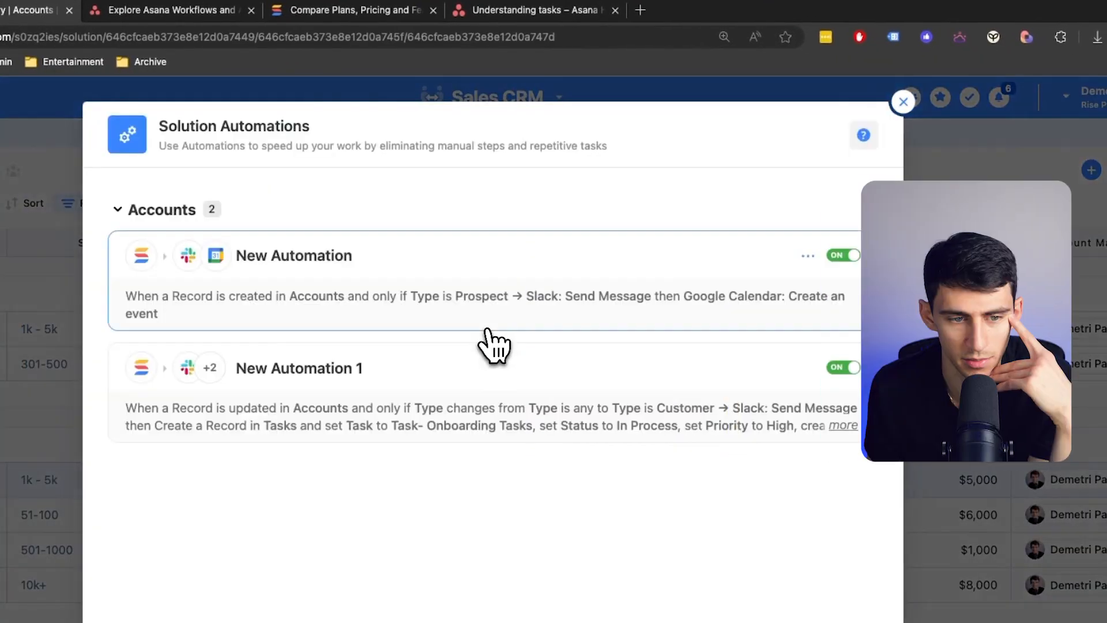
- Open the New Automation entry among the Sales CRM Accounts automations
{"action": "left_click", "coordinate": [299, 369]}
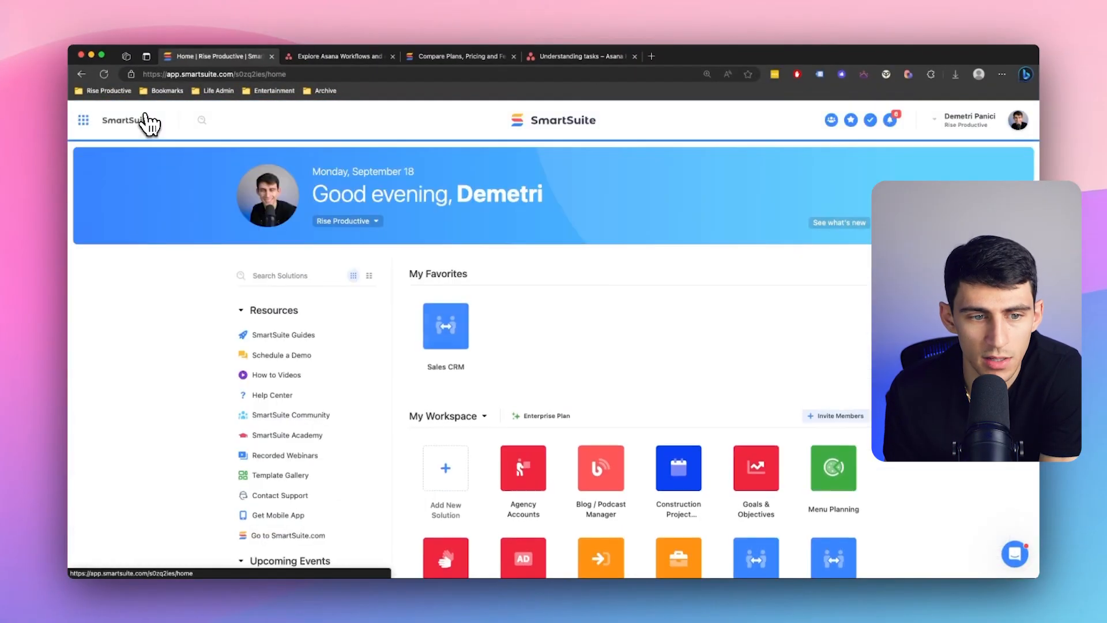
- Start a new solution from a template and view the Nonprofit Assistance Requests template details
{"action": "left_click", "coordinate": [445, 199]}
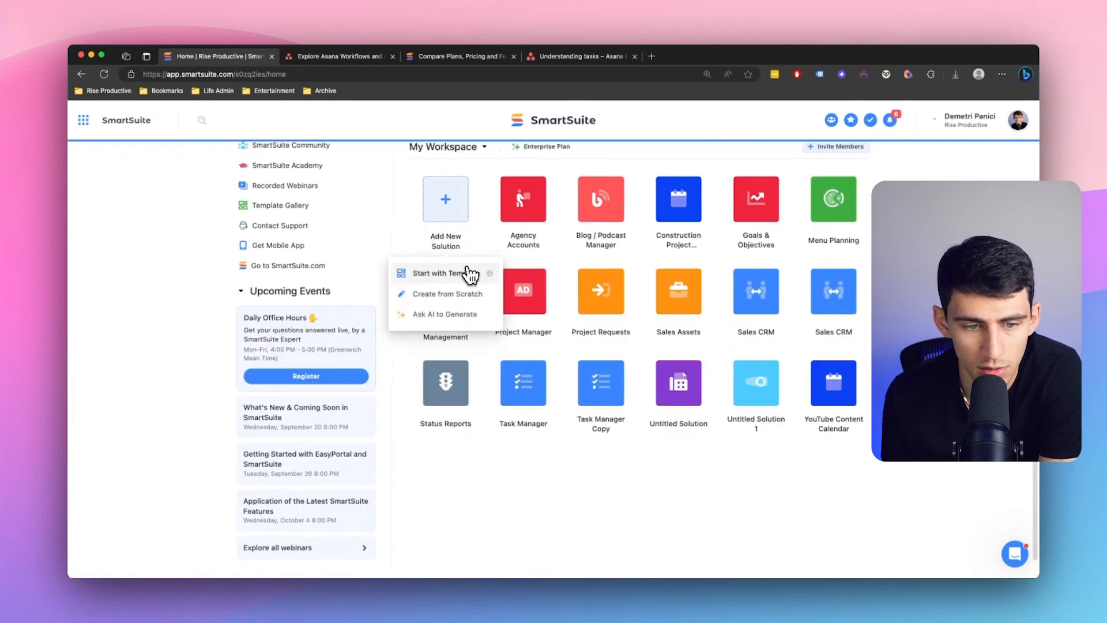
{"action": "left_click", "coordinate": [437, 273]}
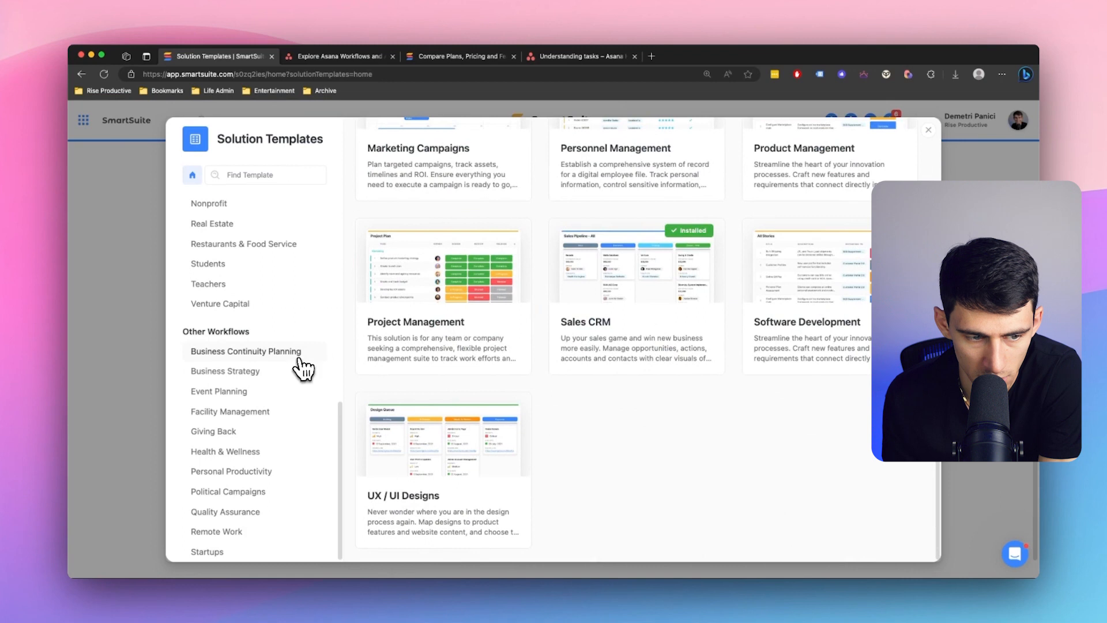
{"action": "left_click", "coordinate": [208, 284]}
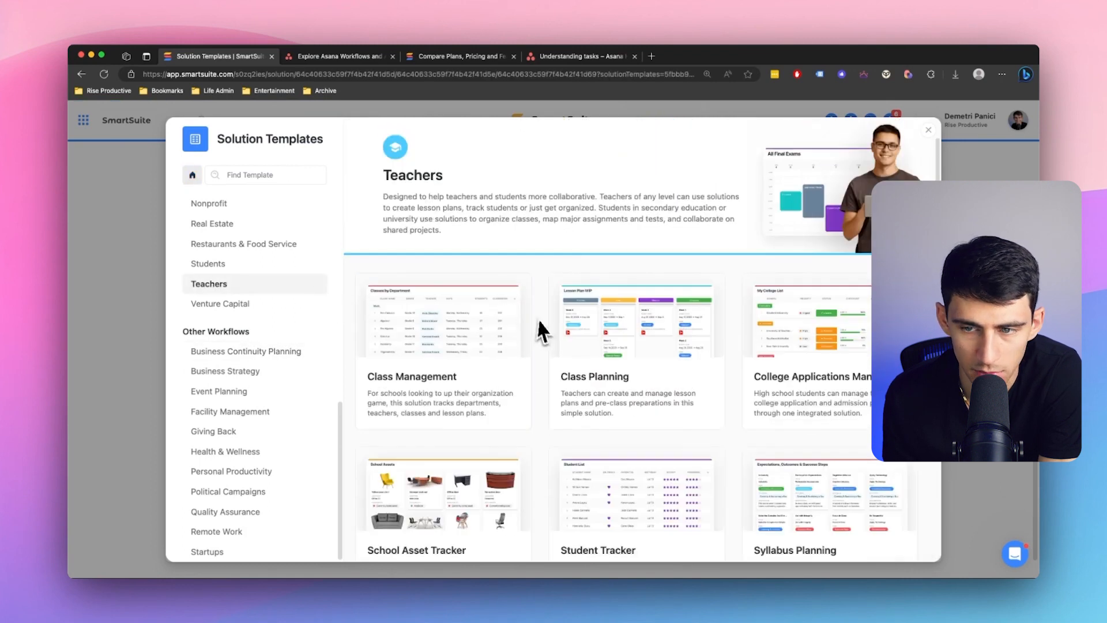
{"action": "left_click", "coordinate": [208, 263]}
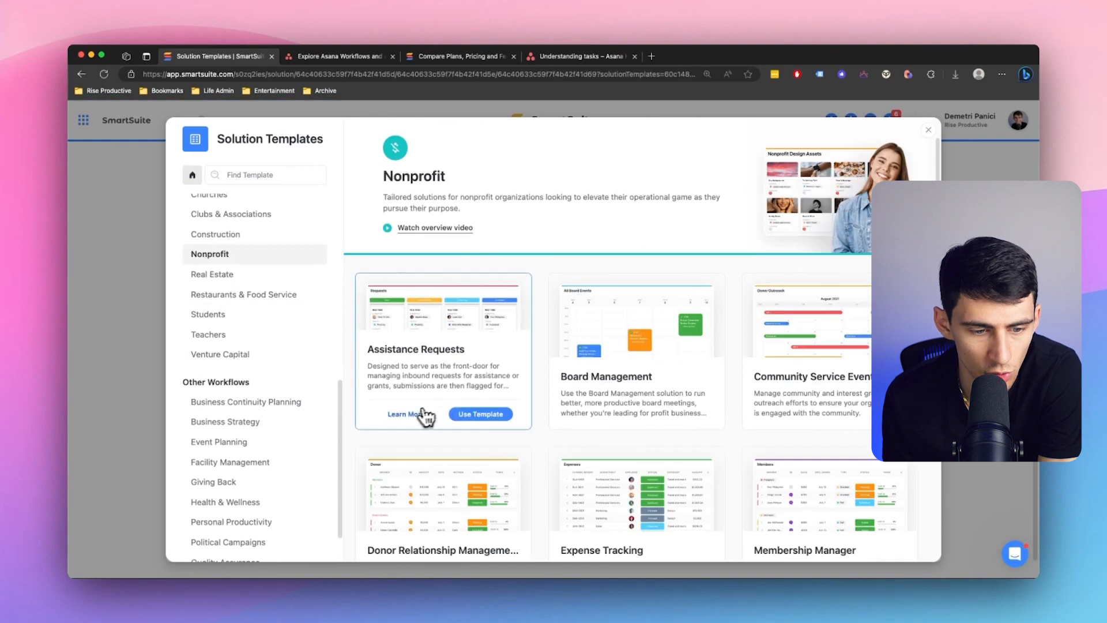
{"action": "left_click", "coordinate": [403, 414]}
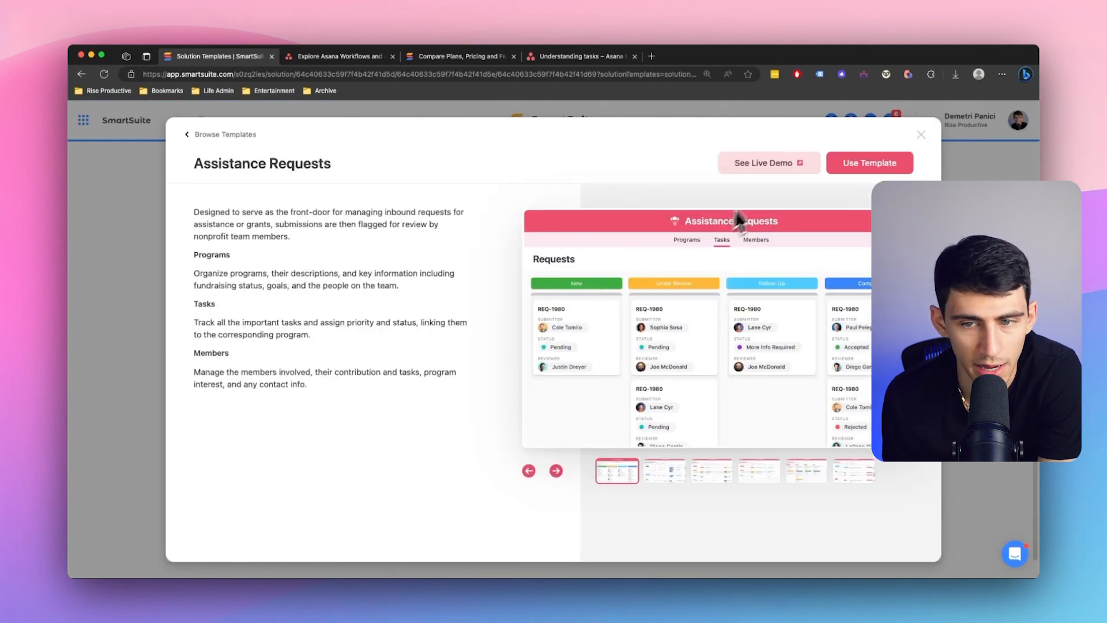
- Preview the Assistance Requests live demo's programs list, then return to the workspace home
{"action": "left_click", "coordinate": [769, 162]}
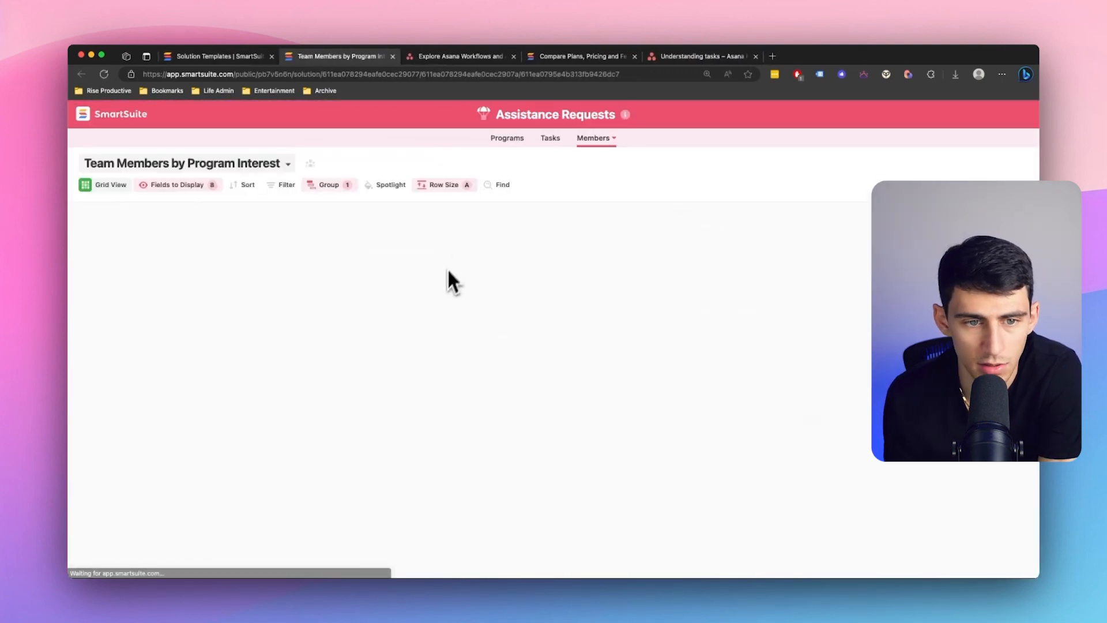
{"action": "left_click", "coordinate": [507, 138]}
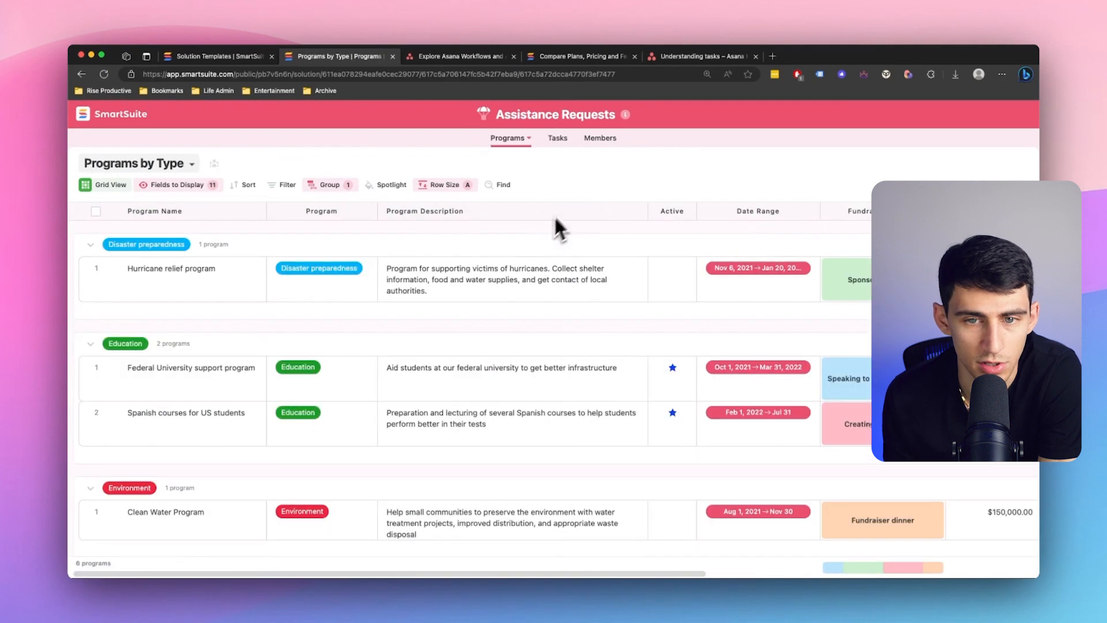
{"action": "left_click", "coordinate": [626, 115]}
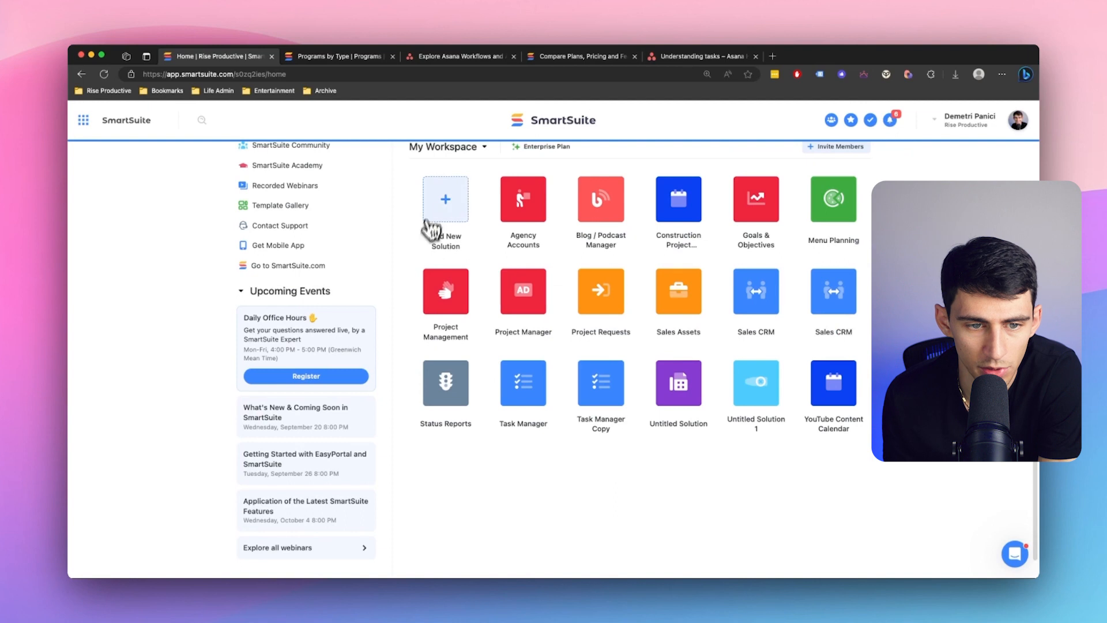
{"action": "left_click", "coordinate": [446, 199]}
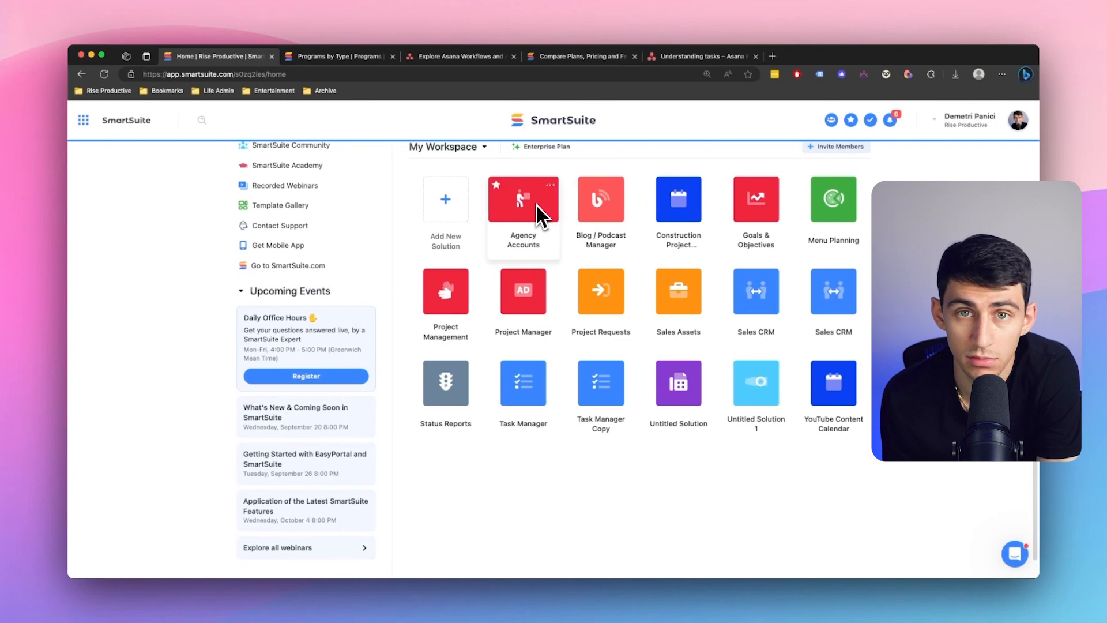
{"action": "left_click", "coordinate": [585, 56]}
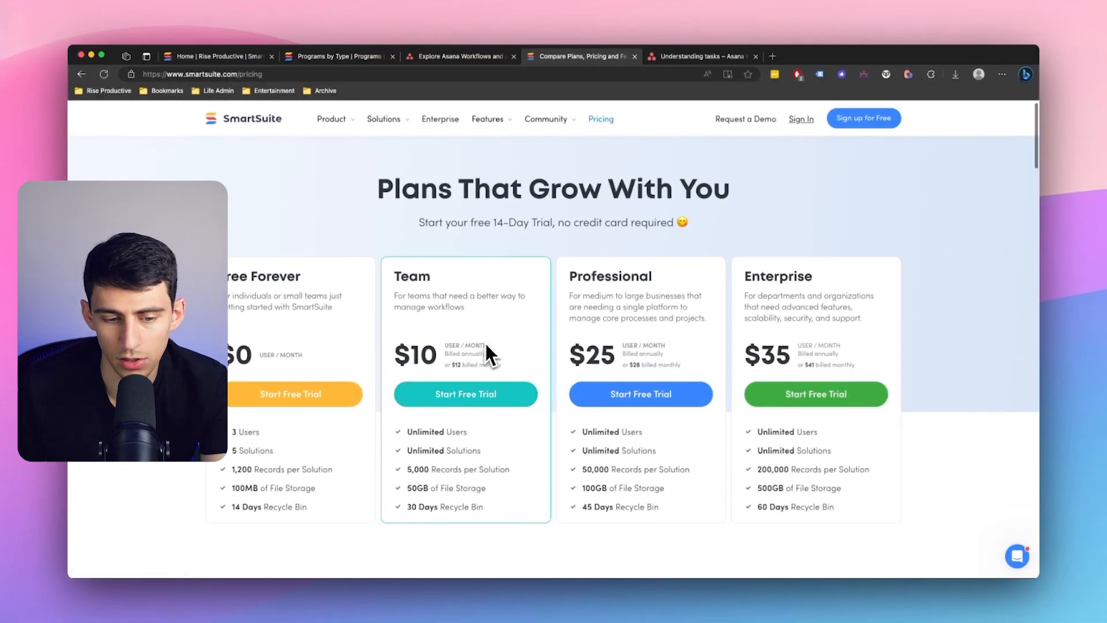
- Switch from SmartSuite's pricing plans to the Asana Pricing browser tab
{"action": "left_click", "coordinate": [459, 56]}
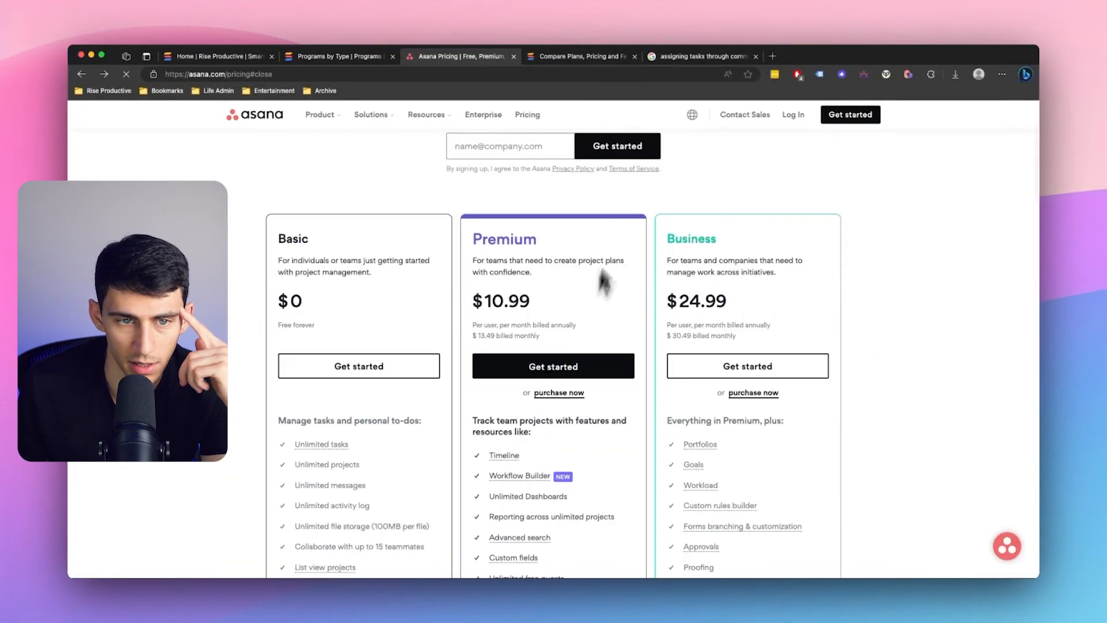